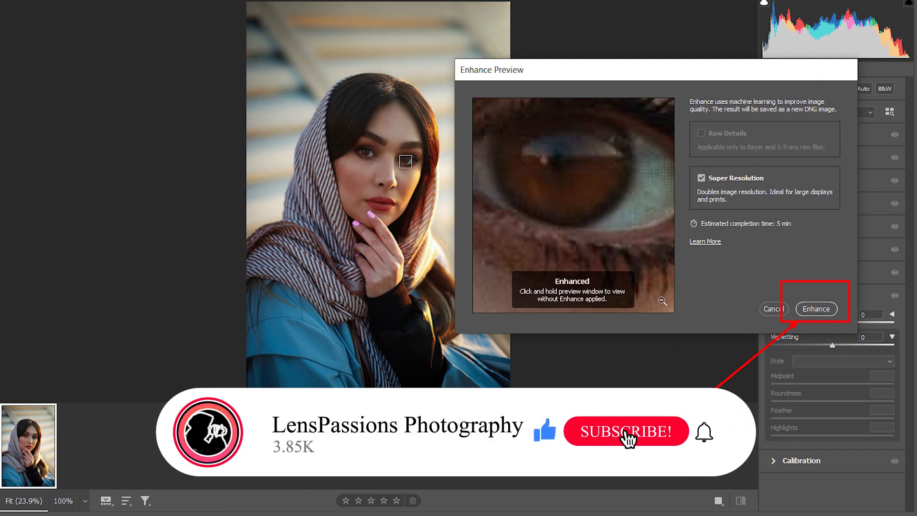
- View the enhanced 1x.jpg at 100% and confirm Image Size reads 3840 × 5760 px at 300 ppi
click(626, 431)
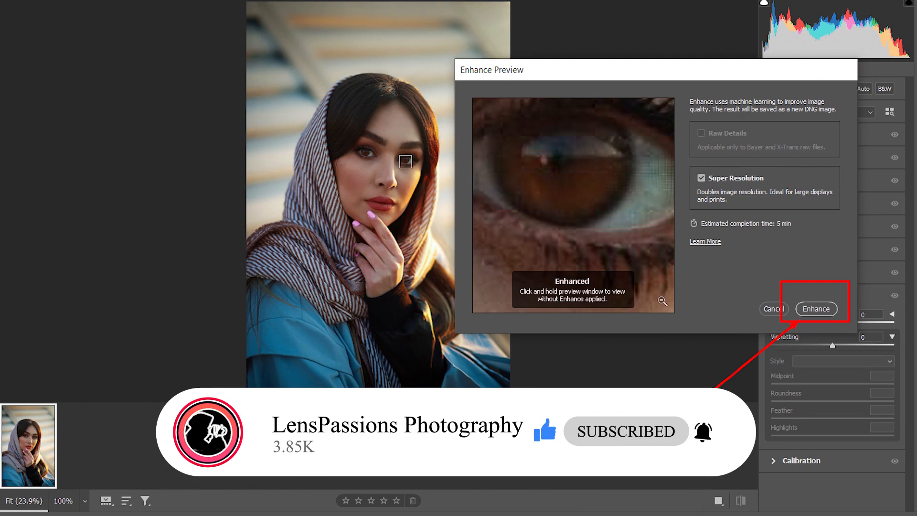
click(816, 309)
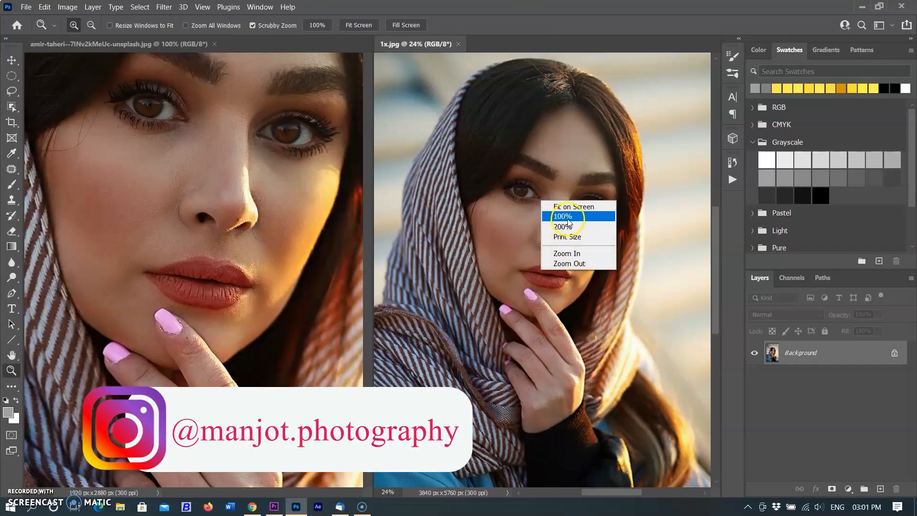
click(563, 216)
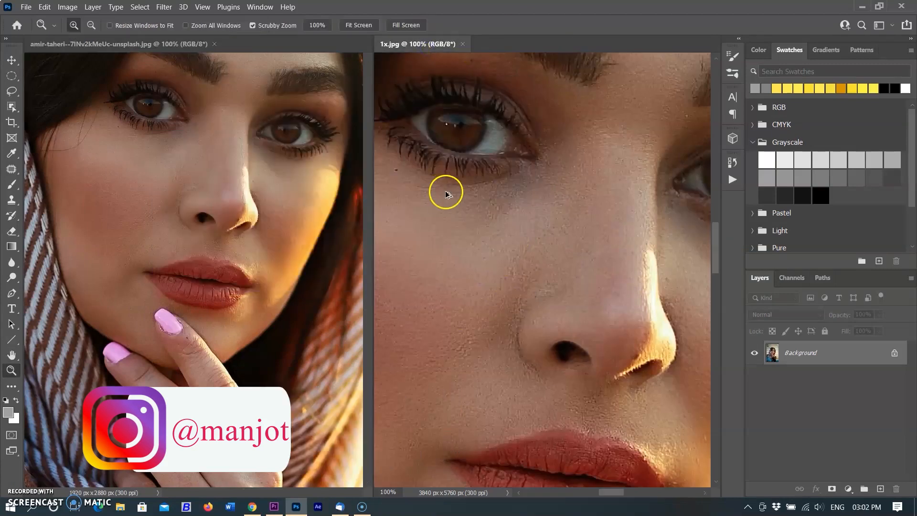
click(68, 7)
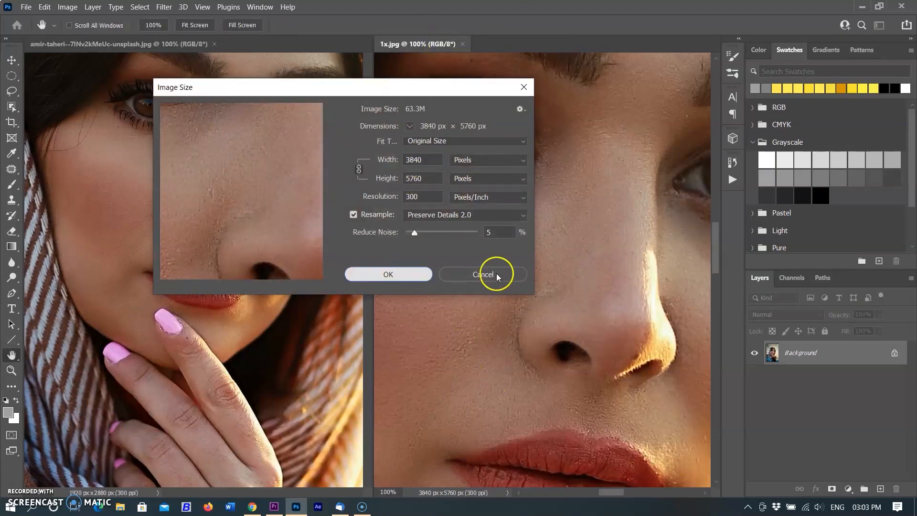
click(483, 275)
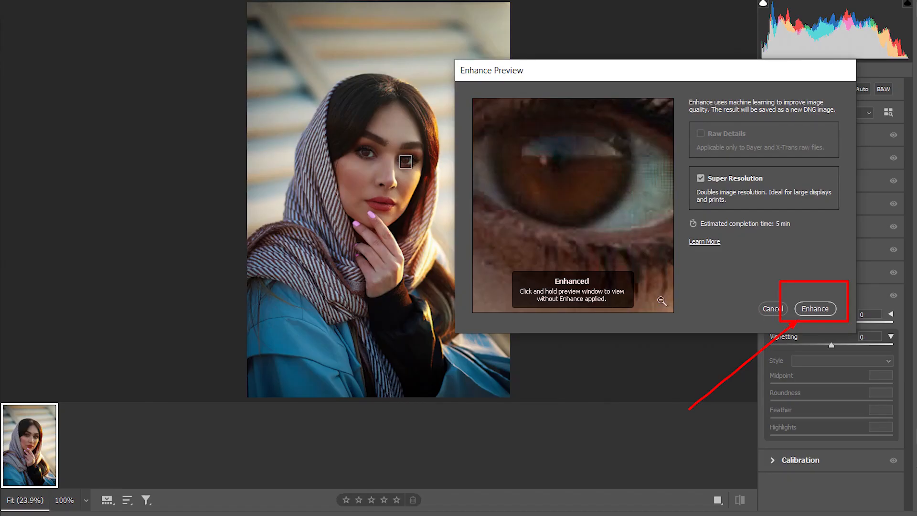
- Run the Super Resolution enhancement from the Enhance Preview dialog
click(815, 309)
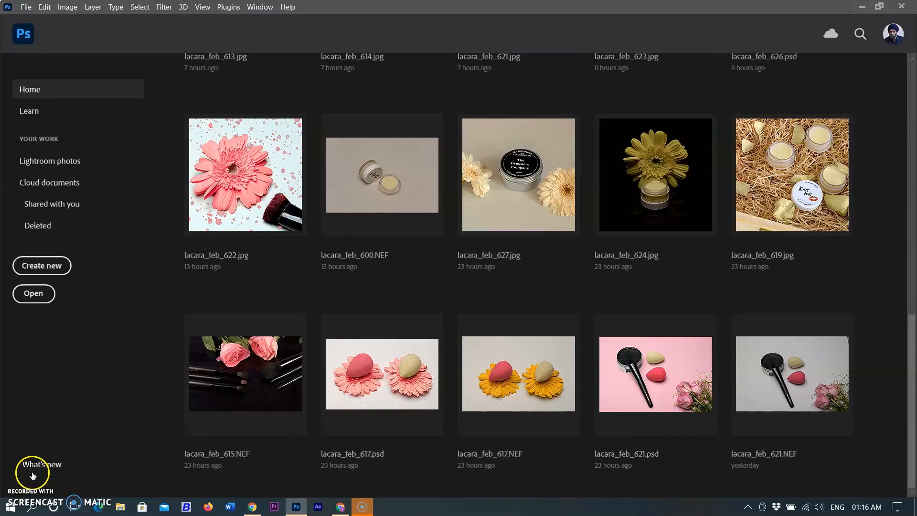
- Open DSC_5607_1048.NEF through Camera Raw into a Photoshop document
click(25, 6)
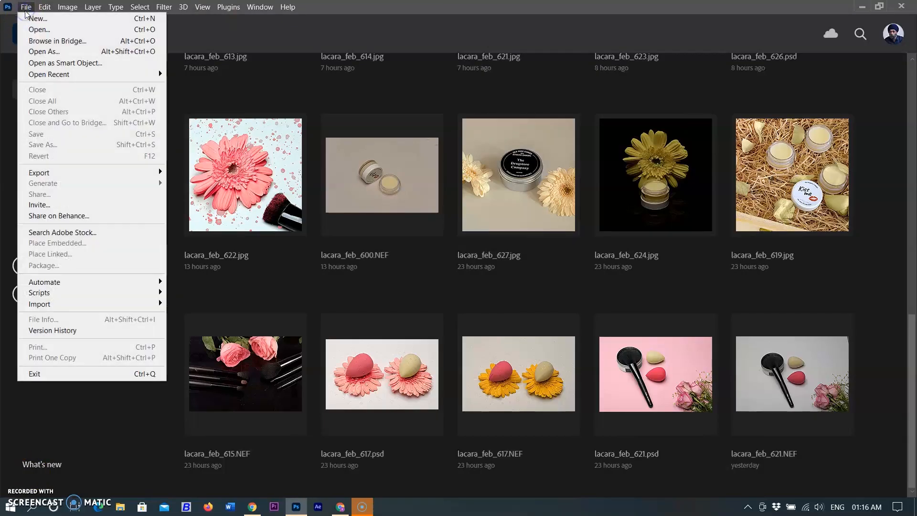
mouse_move(50, 131)
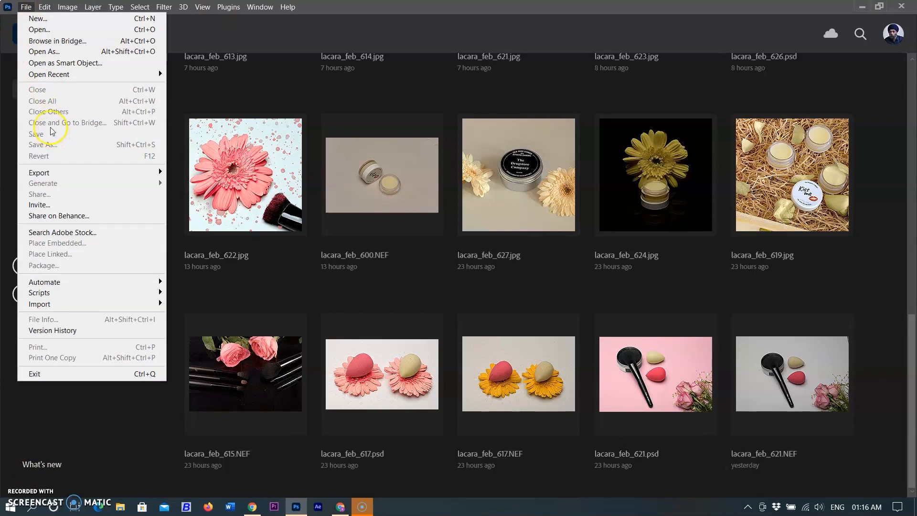
mouse_move(37, 29)
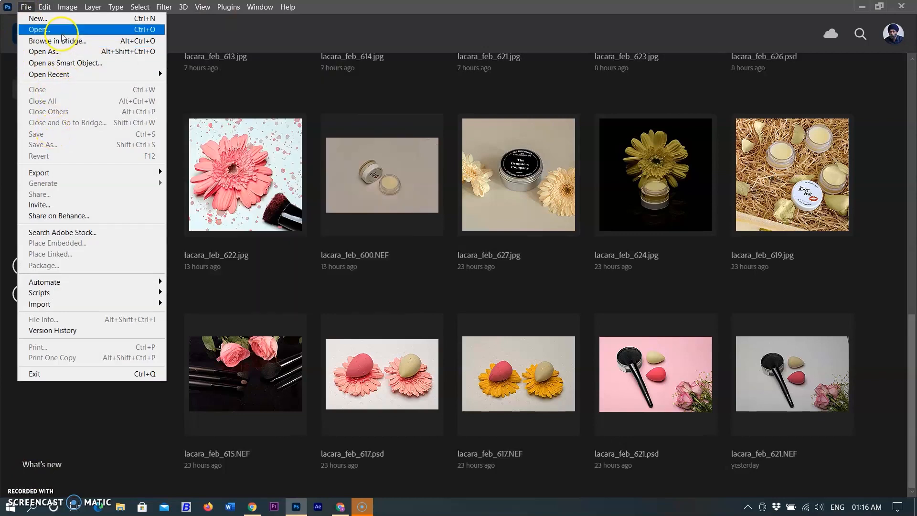
click(37, 29)
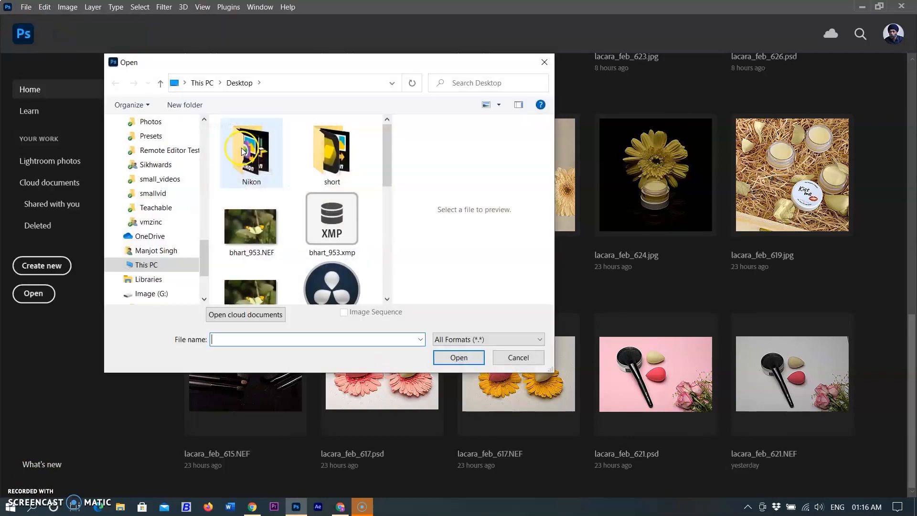
scroll(down, 3)
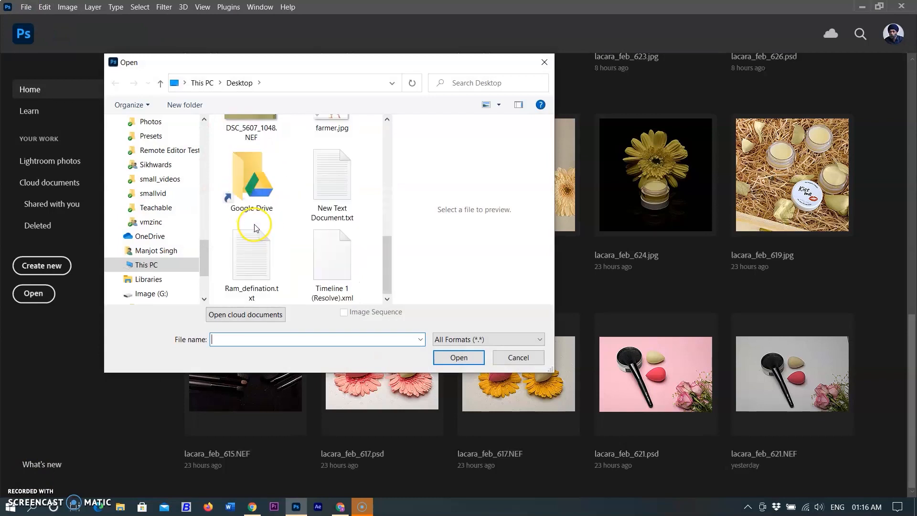
click(250, 151)
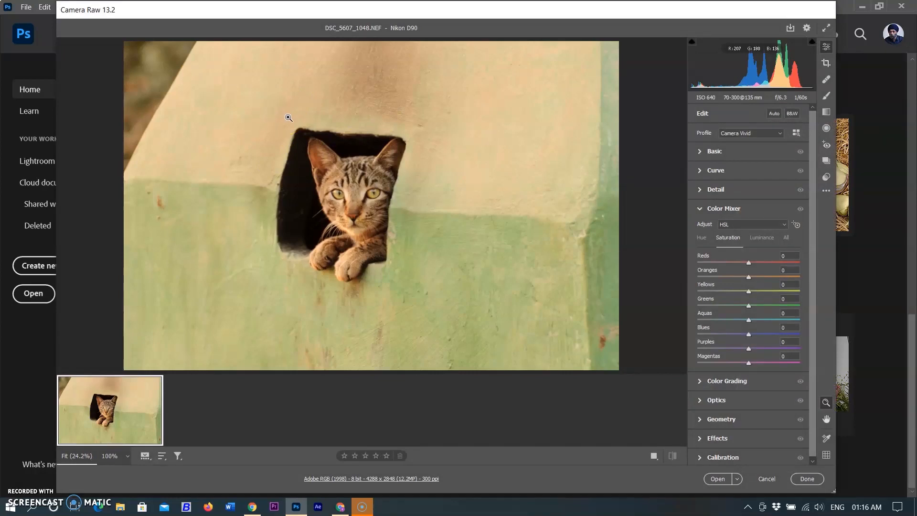
click(109, 456)
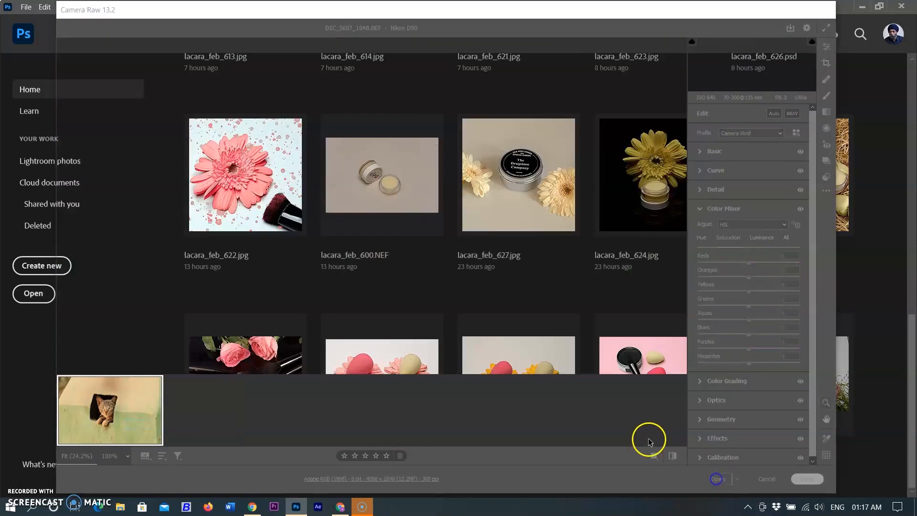
click(716, 479)
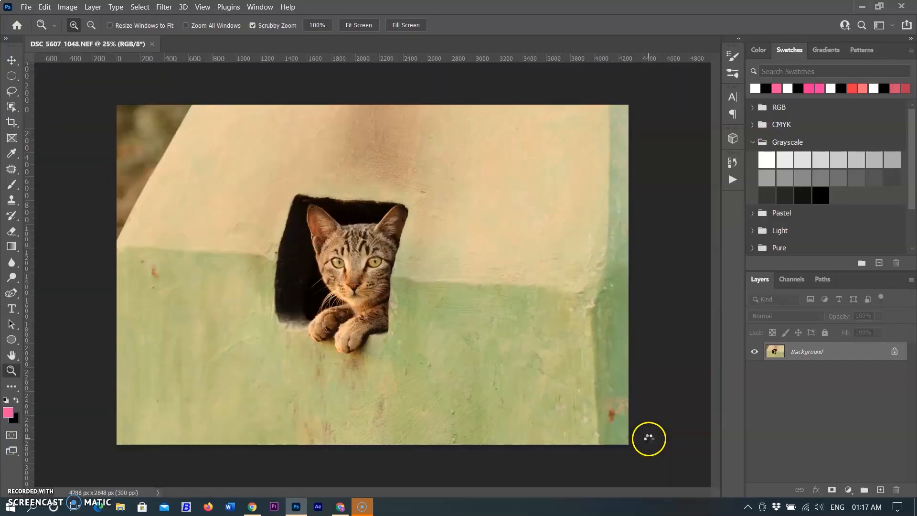
- Resize the cat photo from 4288×2848 to 8400×5579 px using Preserve Details 2.0
click(649, 439)
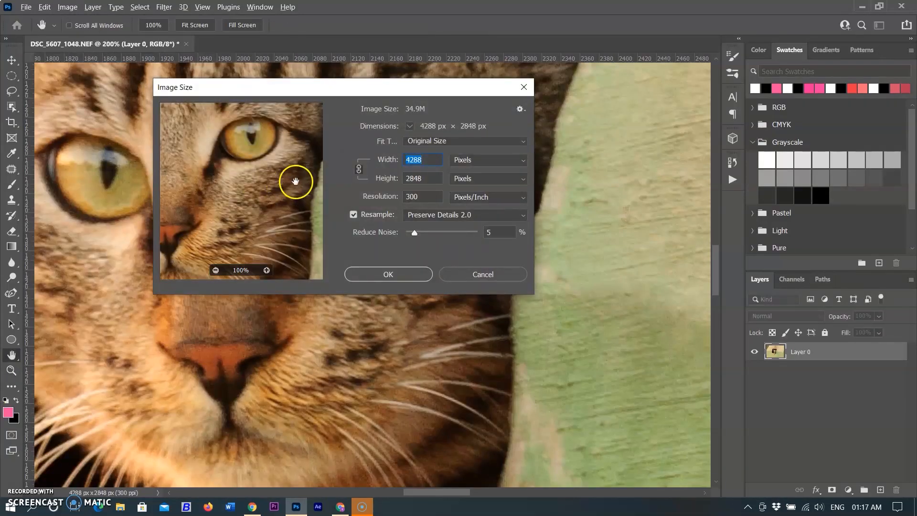
click(487, 160)
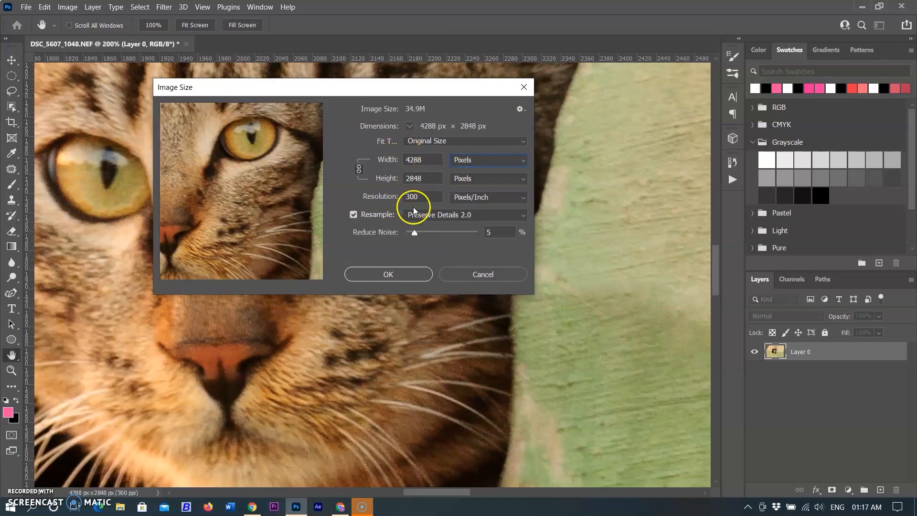
mouse_move(514, 283)
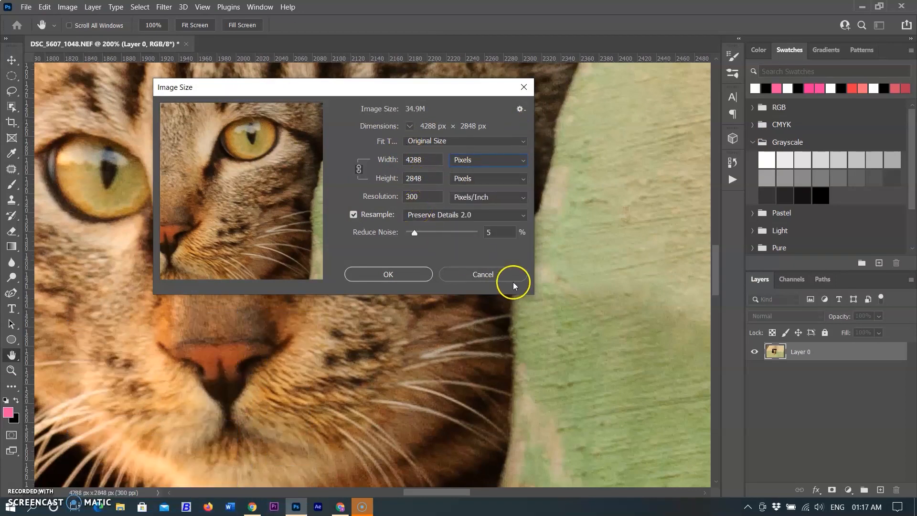
click(482, 274)
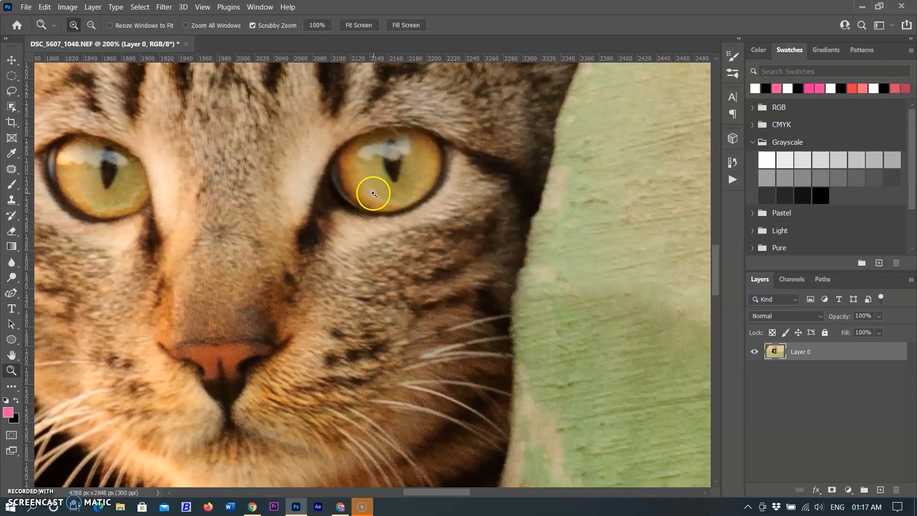
click(67, 7)
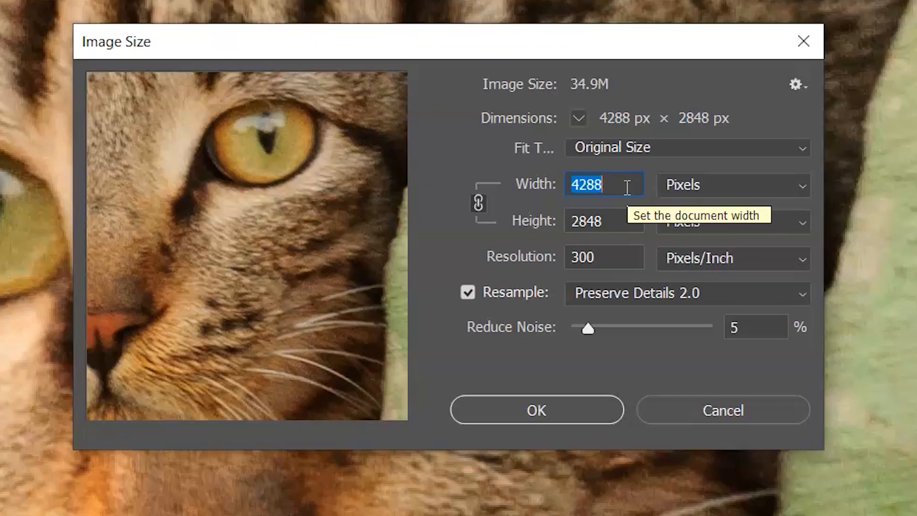
text(8400)
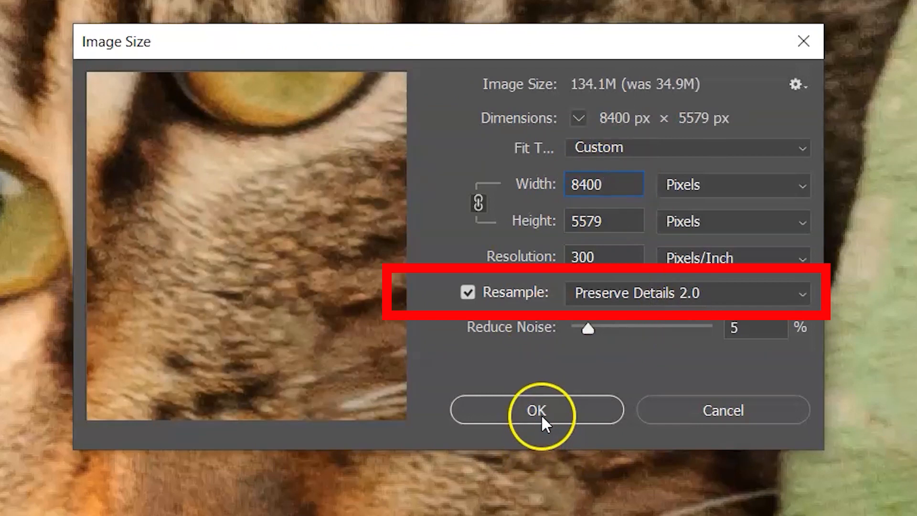
click(536, 410)
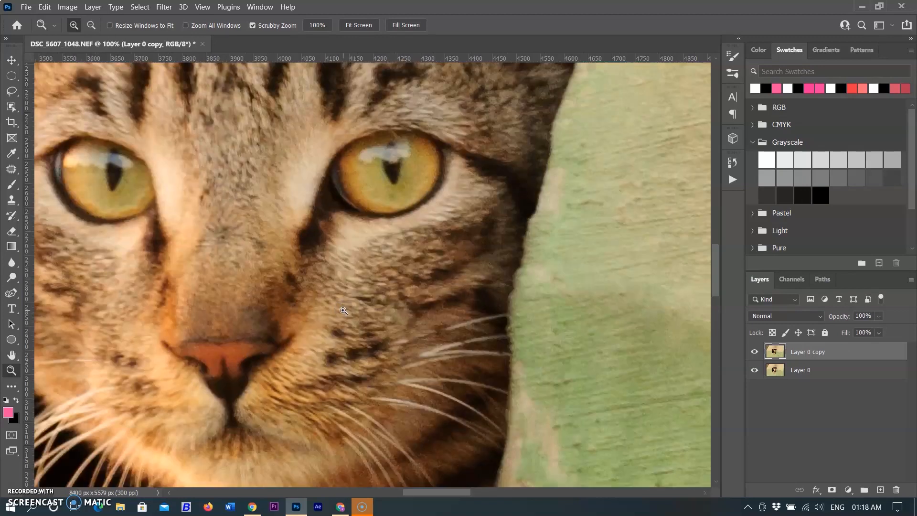
mouse_move(351, 127)
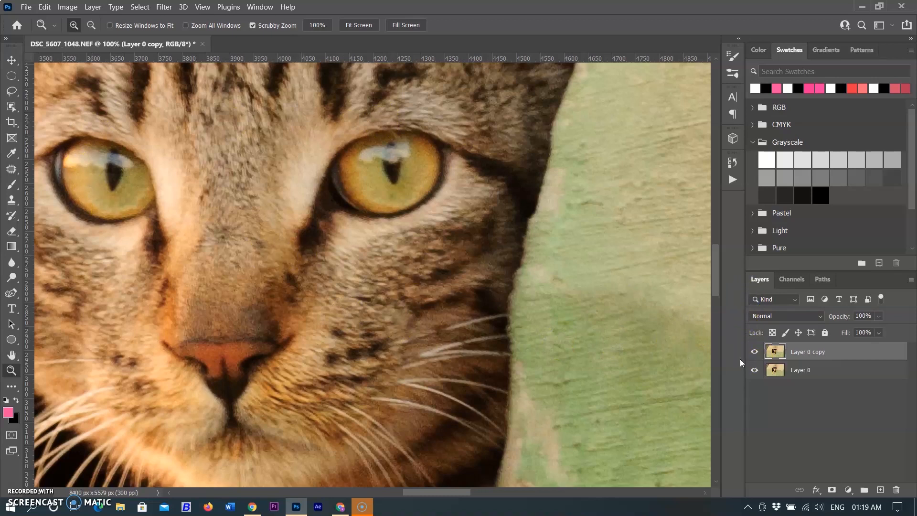
- Duplicate the enlarged cat layer with Ctrl+J to create Layer 0 copy 2
key(ctrl+j)
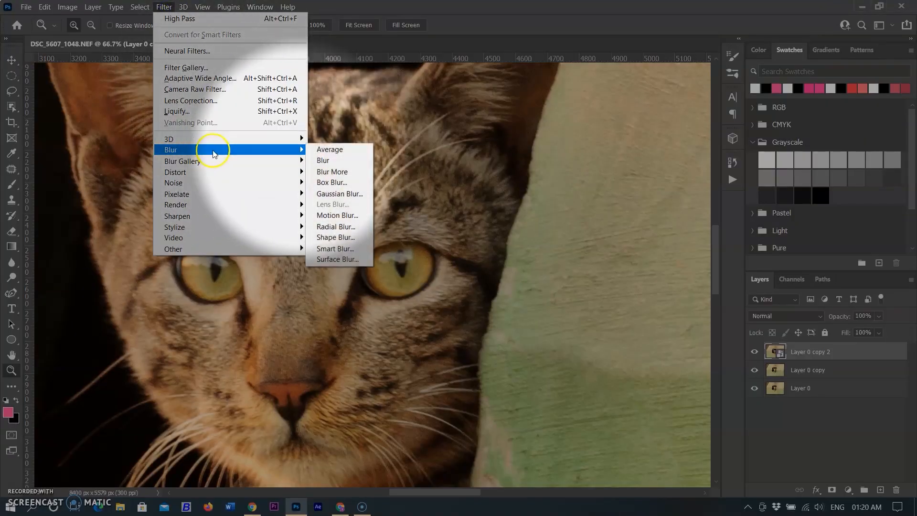
- Apply Surface Blur with radius 4 and threshold 2 to Layer 0 copy 2
click(336, 259)
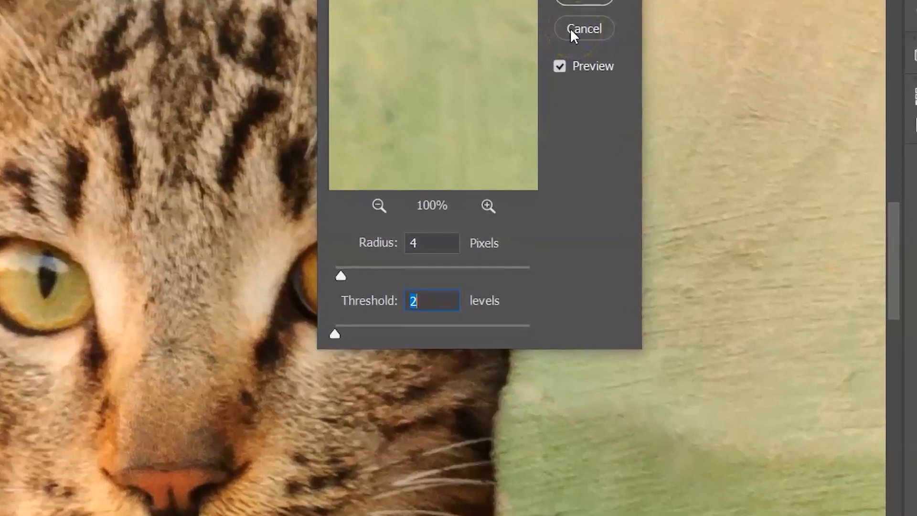
click(583, 29)
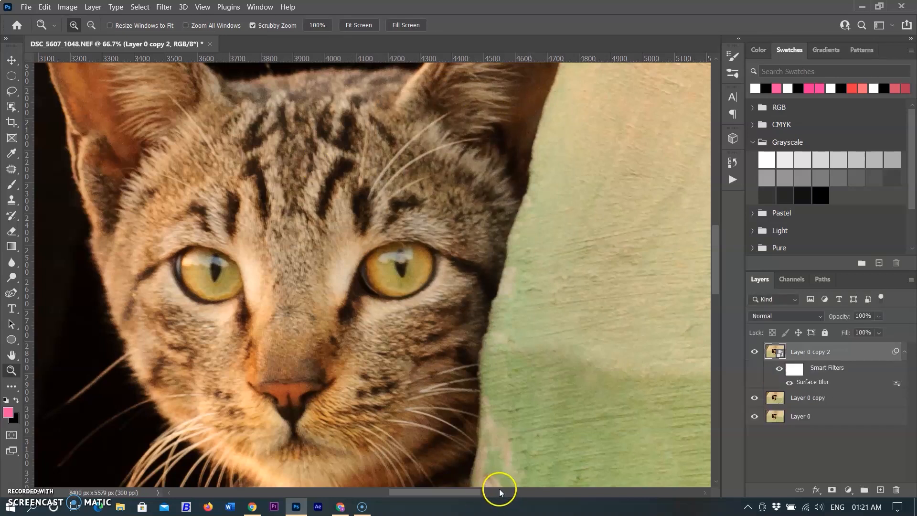
mouse_move(889, 408)
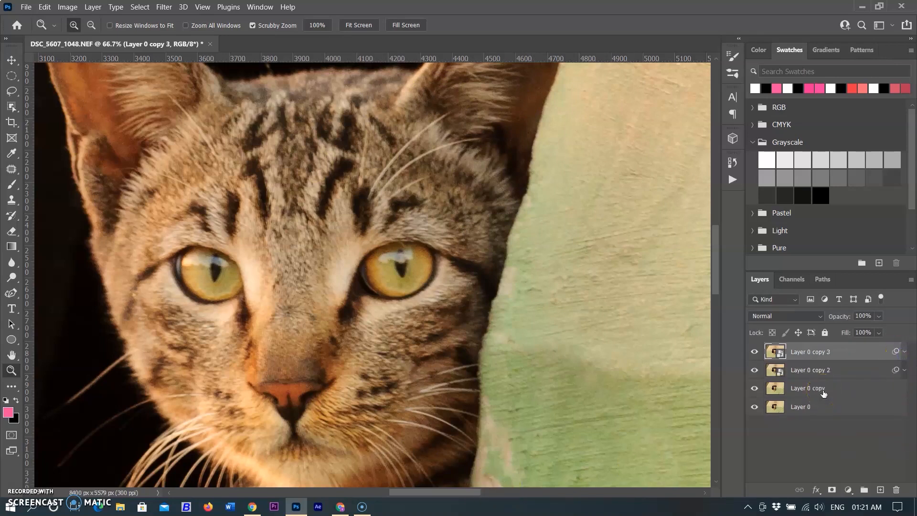
- Duplicate the blurred layer into Layer 0 copy 3 and choose the High Pass filter
key(ctrl+j)
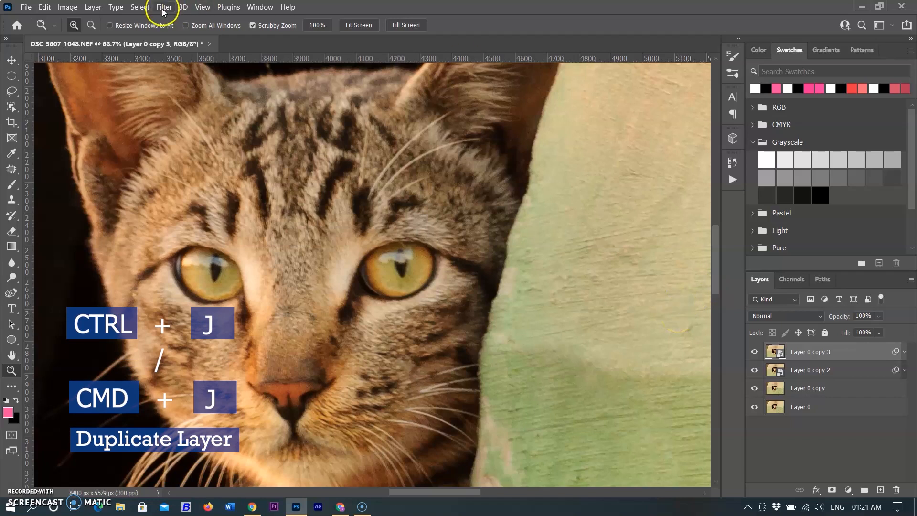
click(164, 7)
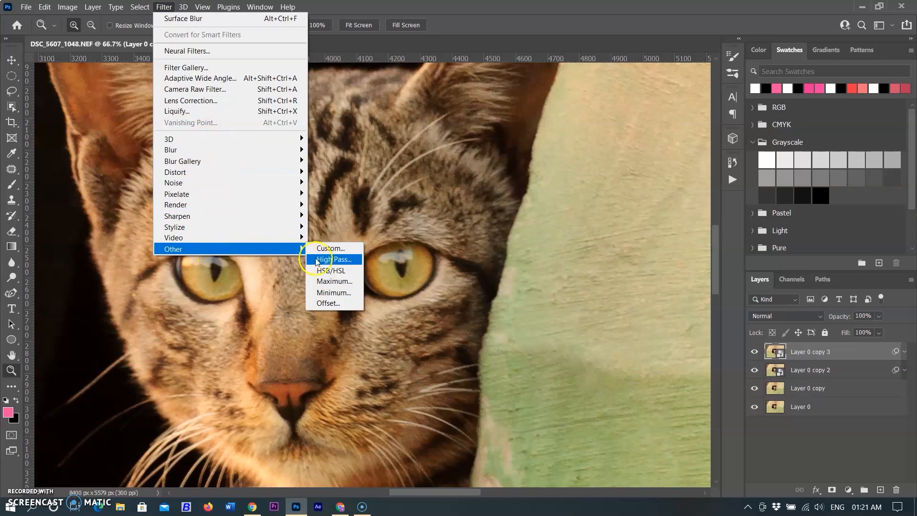
click(334, 259)
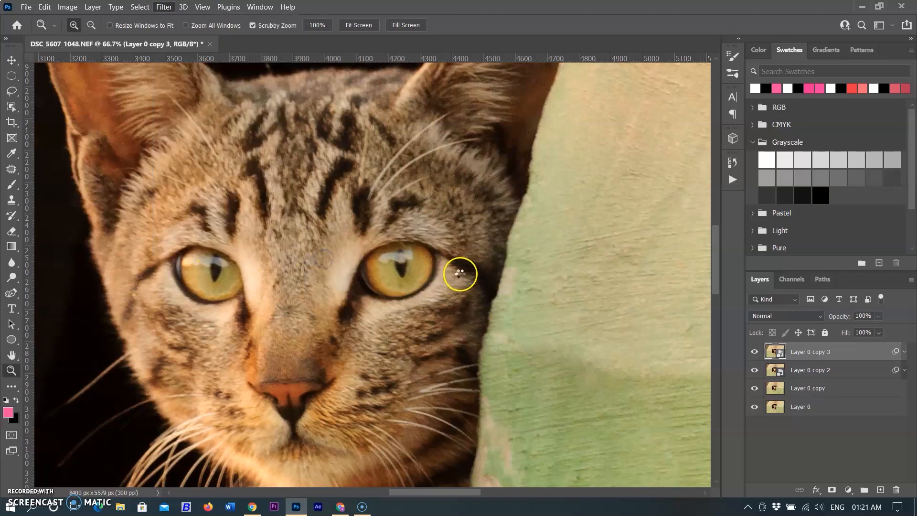
click(164, 7)
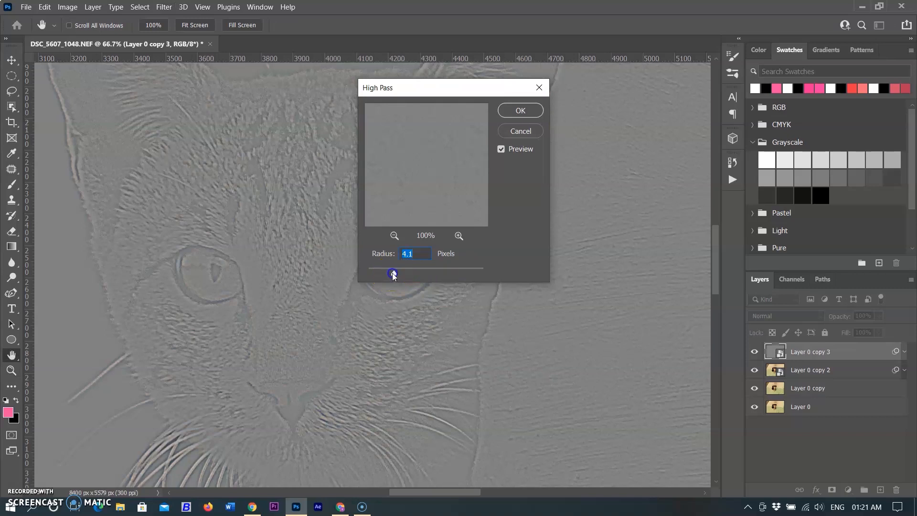
- Apply High Pass at a 2.6 px radius and set the layer to Overlay blending
drag(395, 274, 391, 274)
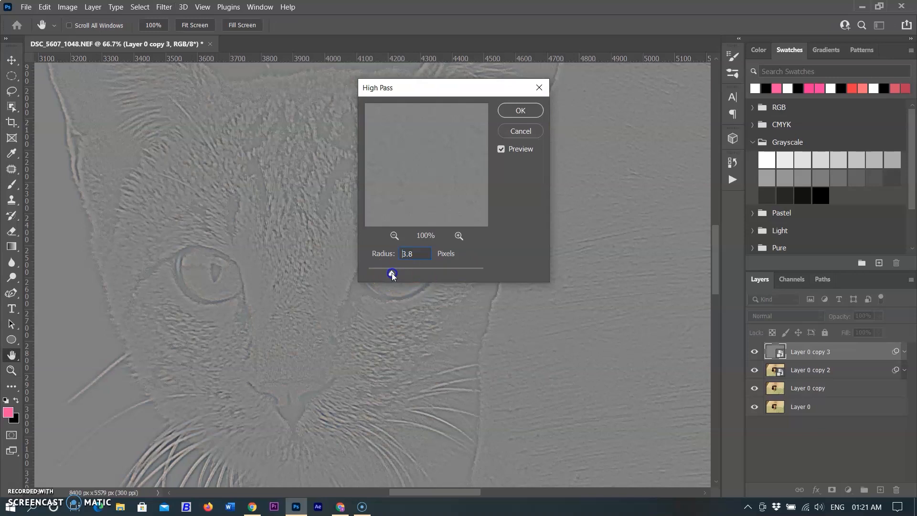
drag(392, 275, 390, 274)
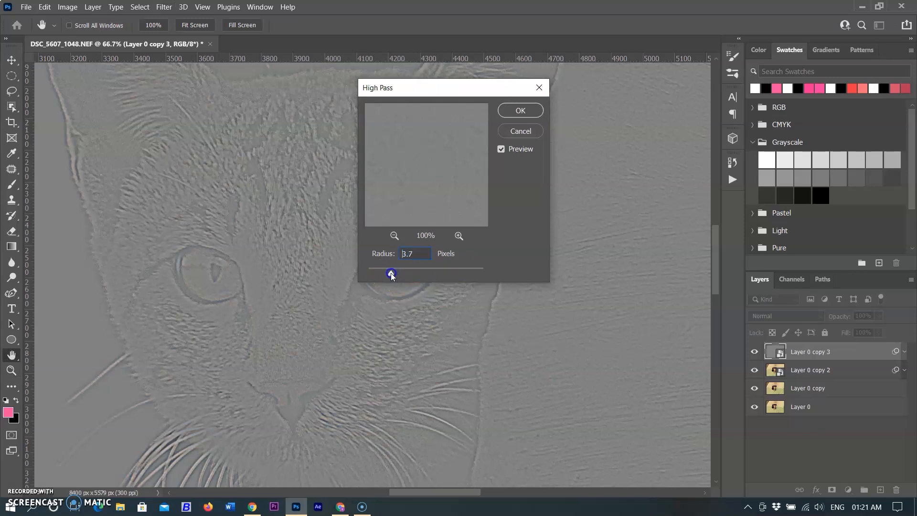
drag(391, 274, 389, 274)
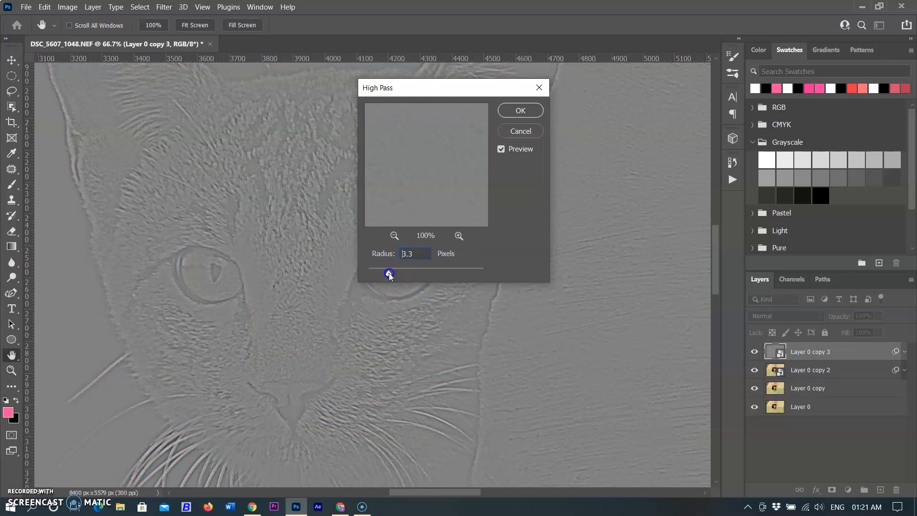
drag(389, 274, 388, 274)
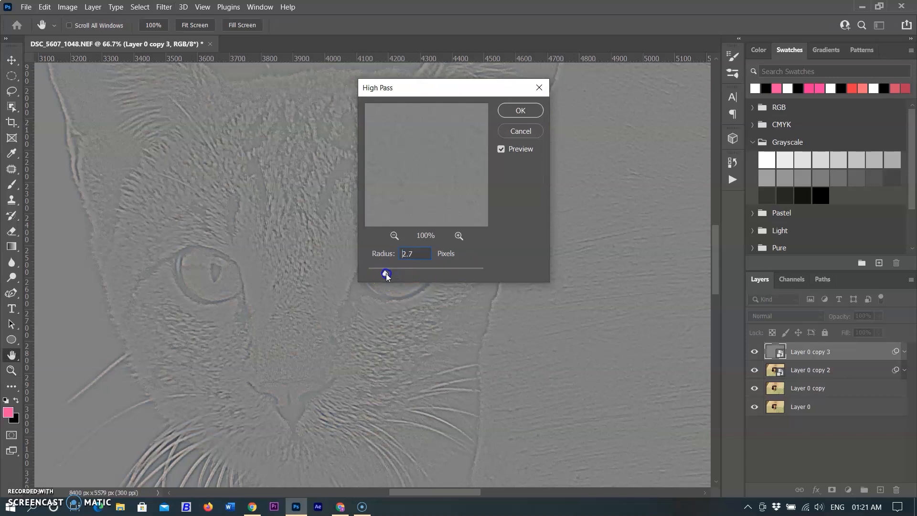
drag(386, 274, 382, 274)
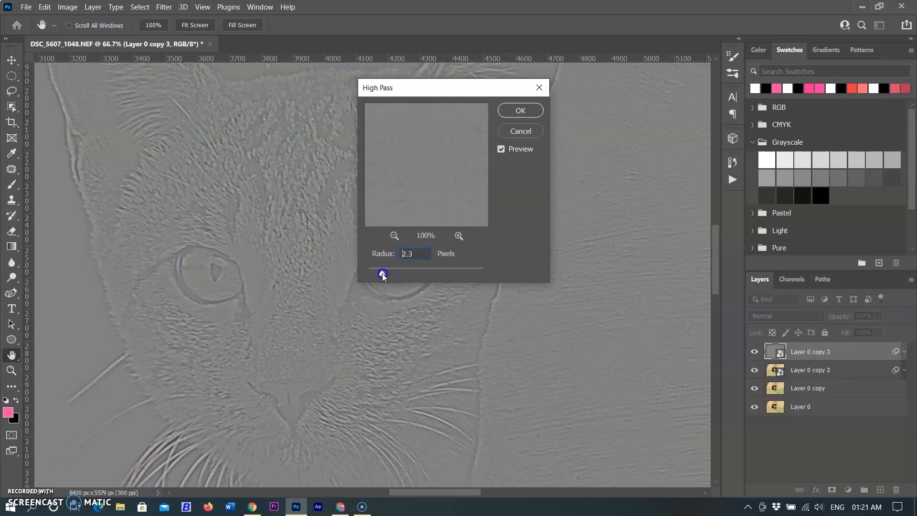
drag(383, 274, 385, 274)
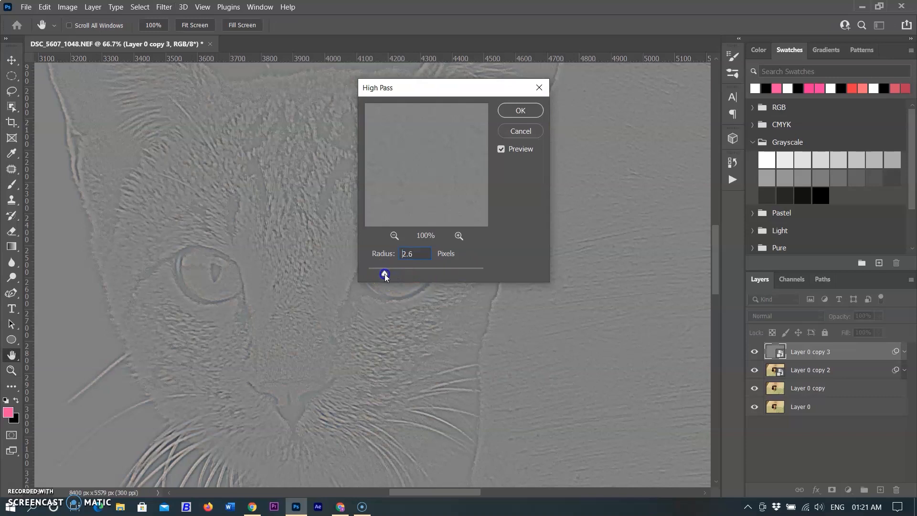
click(385, 275)
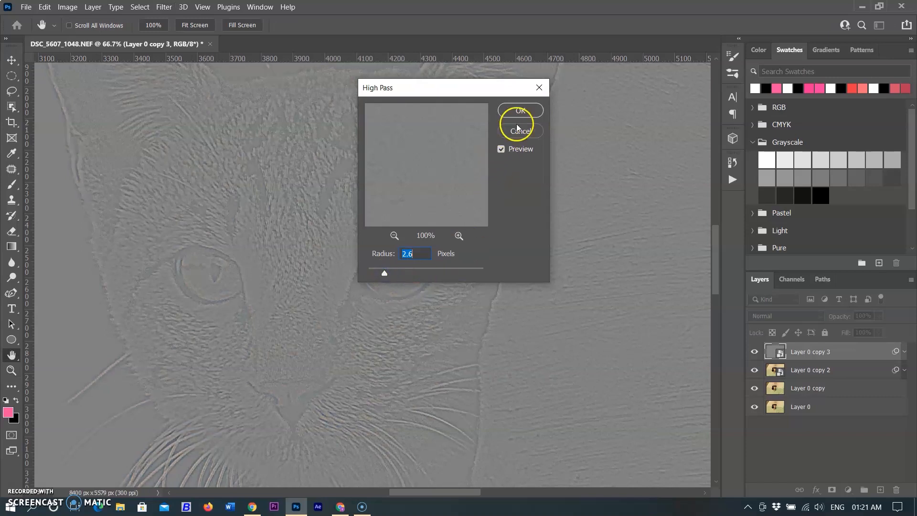
click(520, 111)
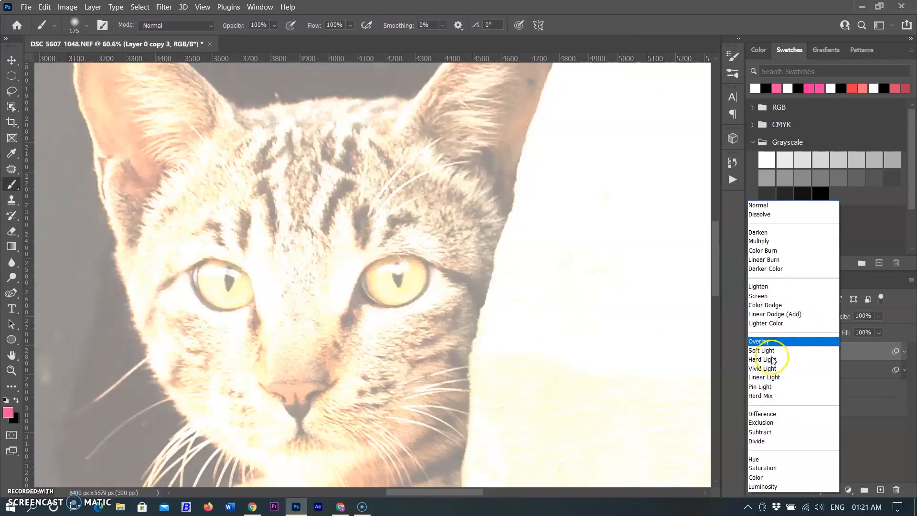
click(756, 341)
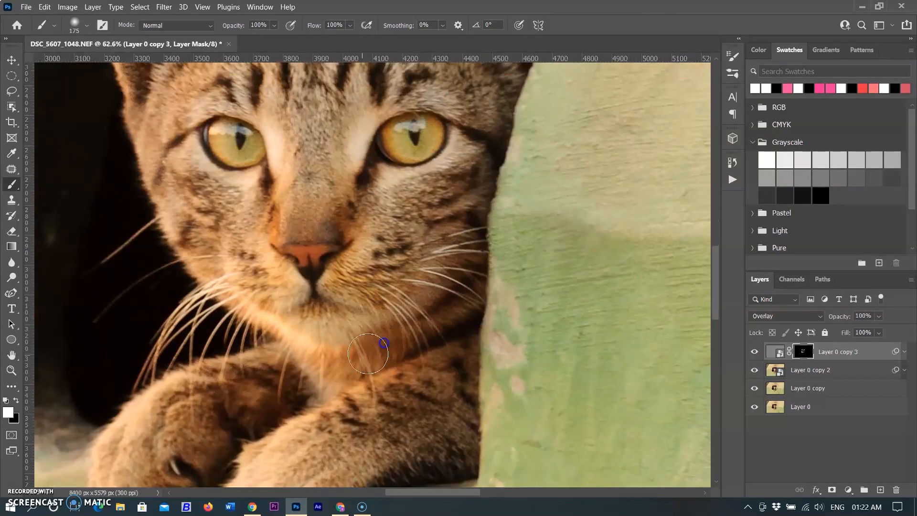
click(26, 7)
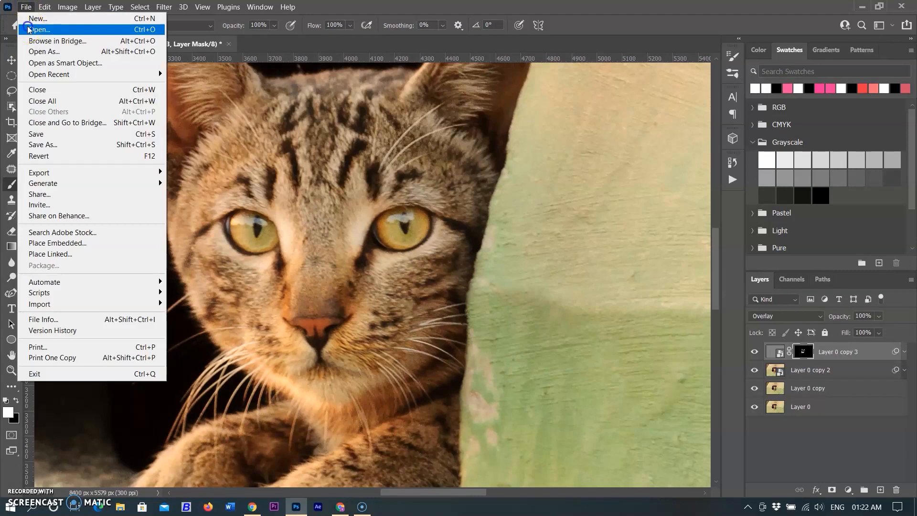
- Reopen DSC_5607_1048.NEF in Camera Raw and choose Enhance from its context menu
click(245, 268)
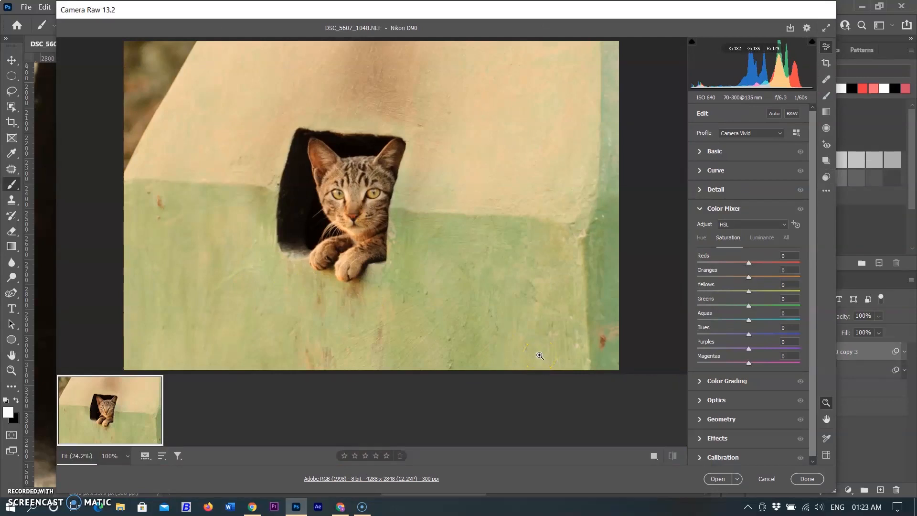
right_click(145, 211)
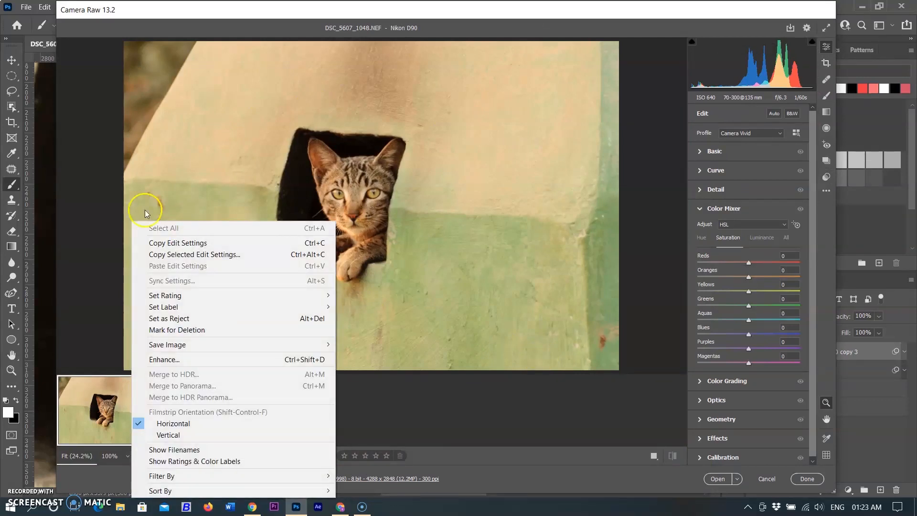
mouse_move(193, 359)
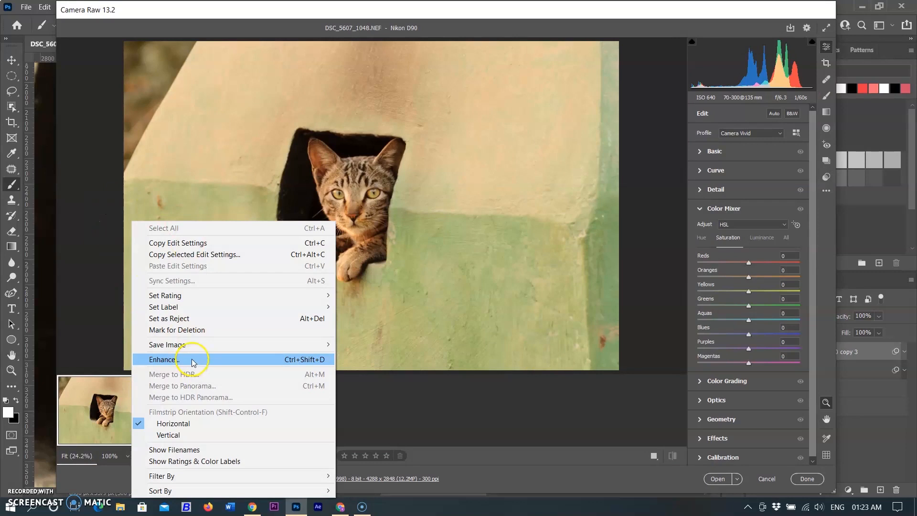
click(163, 359)
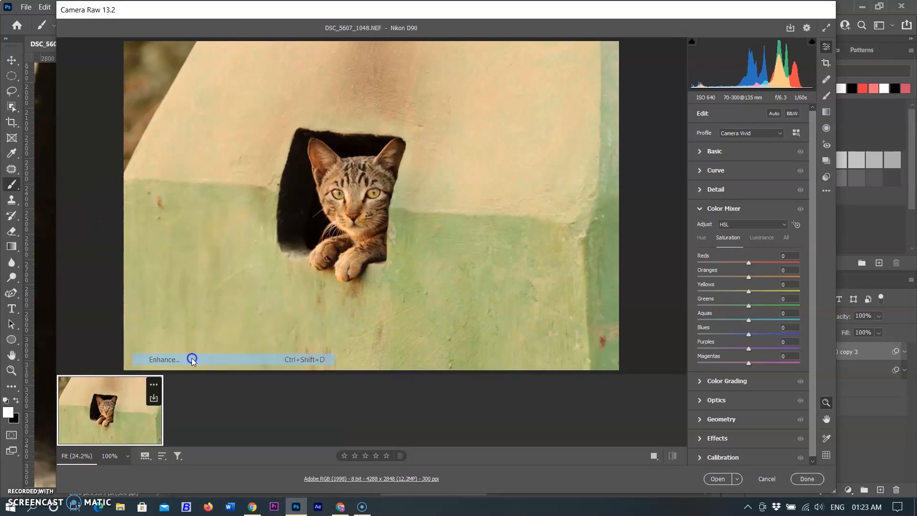
click(163, 359)
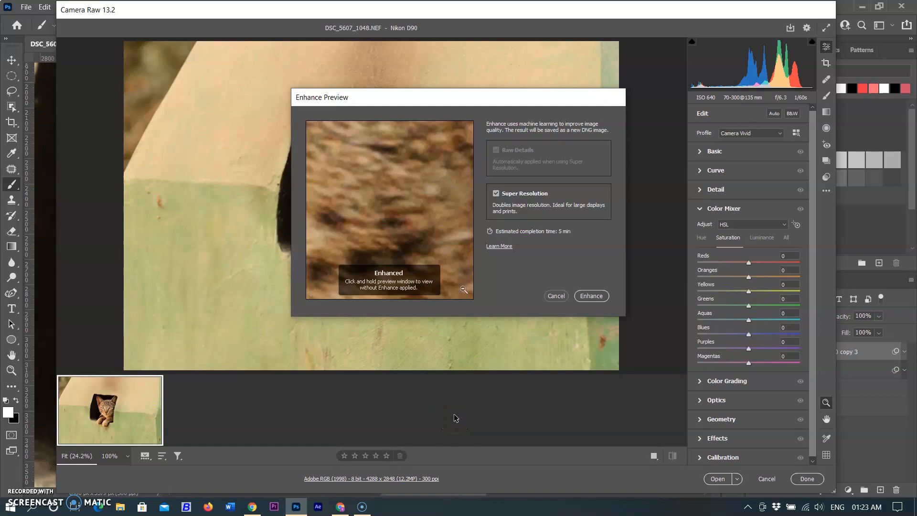
mouse_move(126, 468)
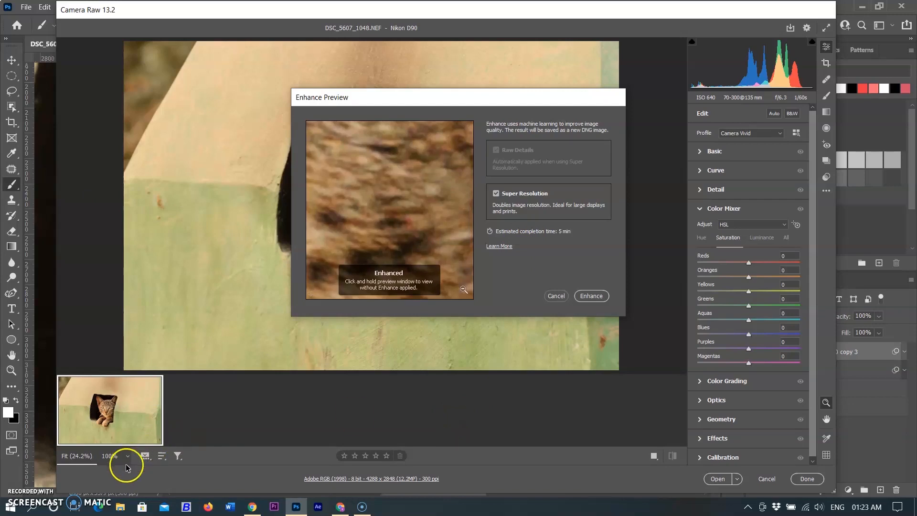
mouse_move(164, 482)
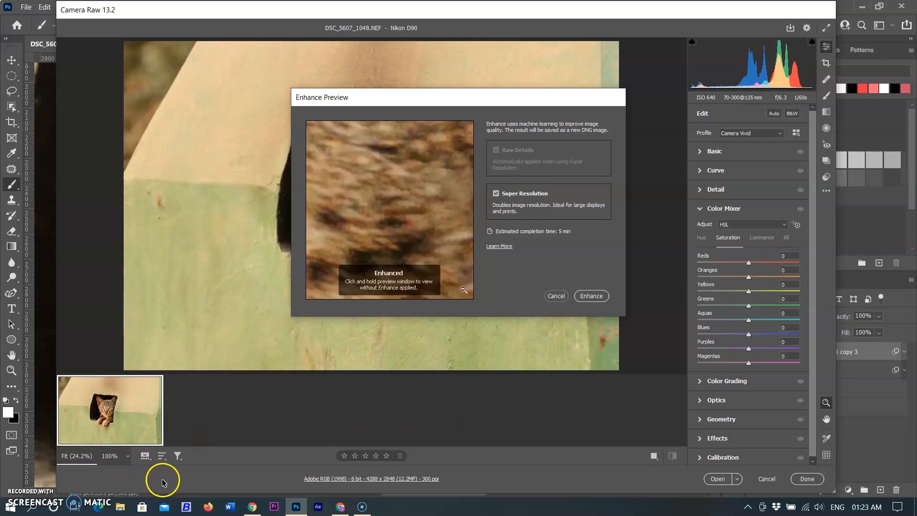
- Confirm Super Resolution to generate the 8576 × 5696 px (48.8 MP) enhanced DNG
click(591, 297)
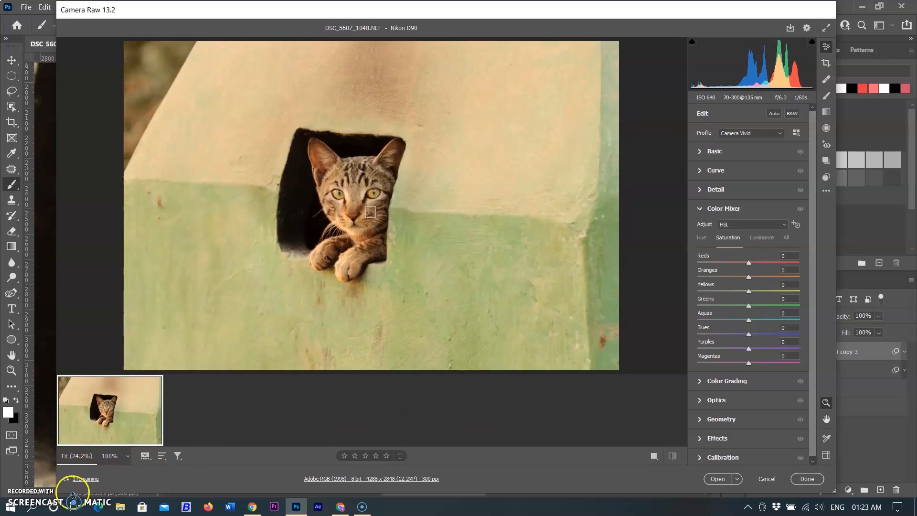
mouse_move(347, 426)
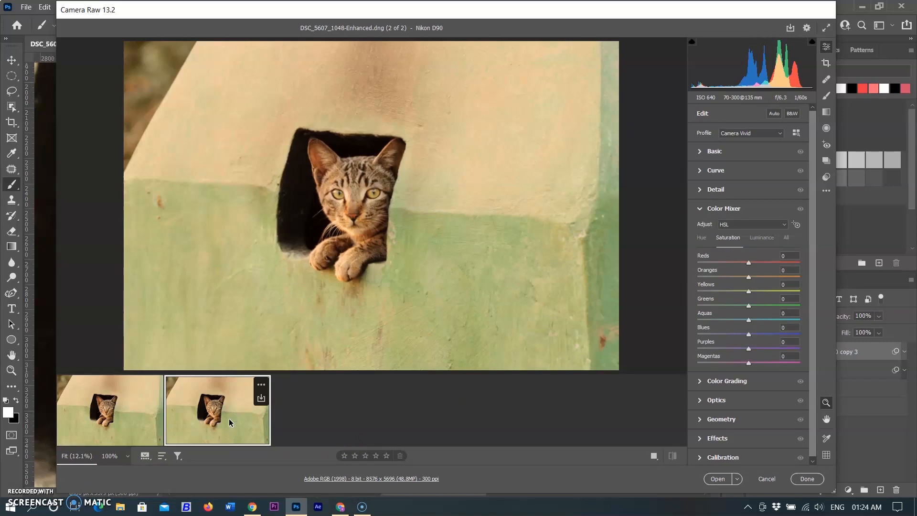
- Open the original NEF and its 8576×5696 enhanced DNG together, then view both document tabs
right_click(228, 423)
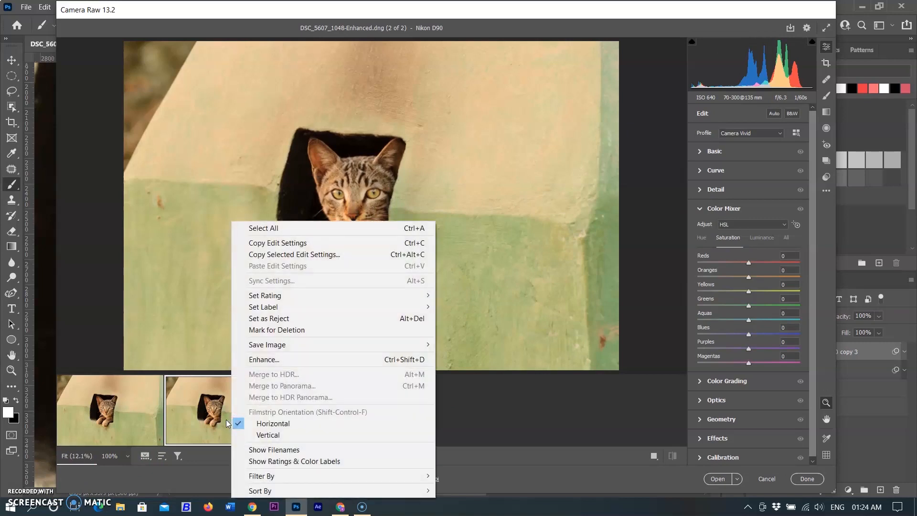
click(110, 410)
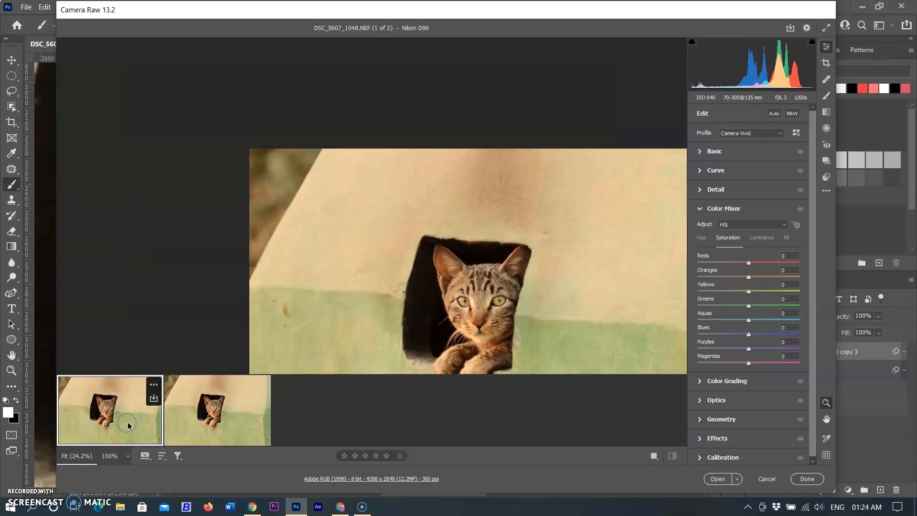
click(217, 409)
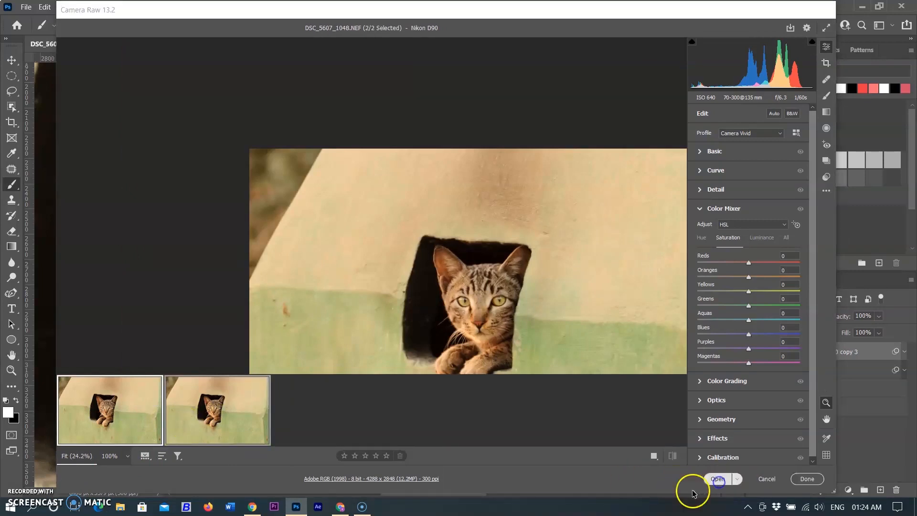
click(717, 479)
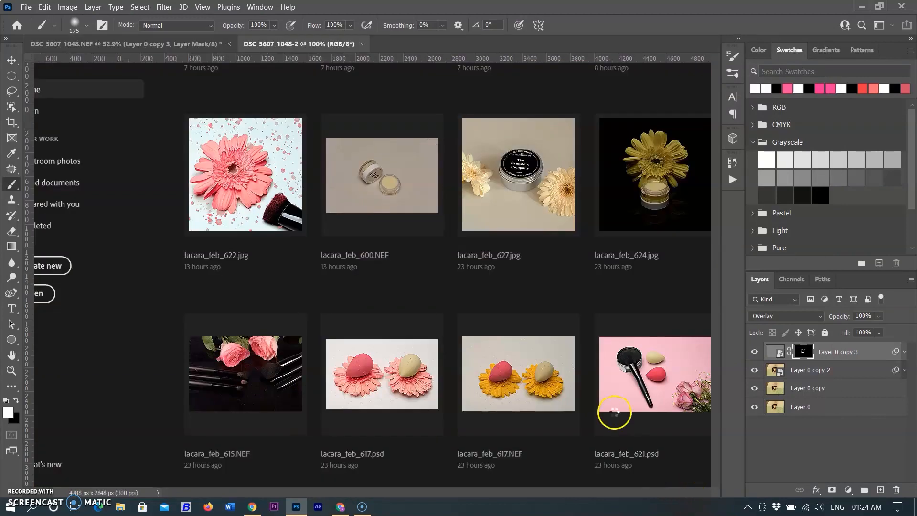
click(298, 44)
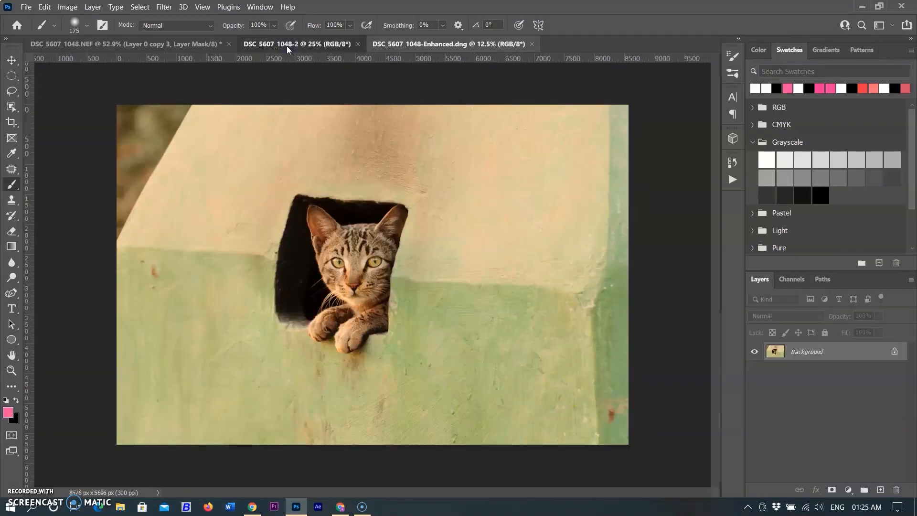
click(67, 7)
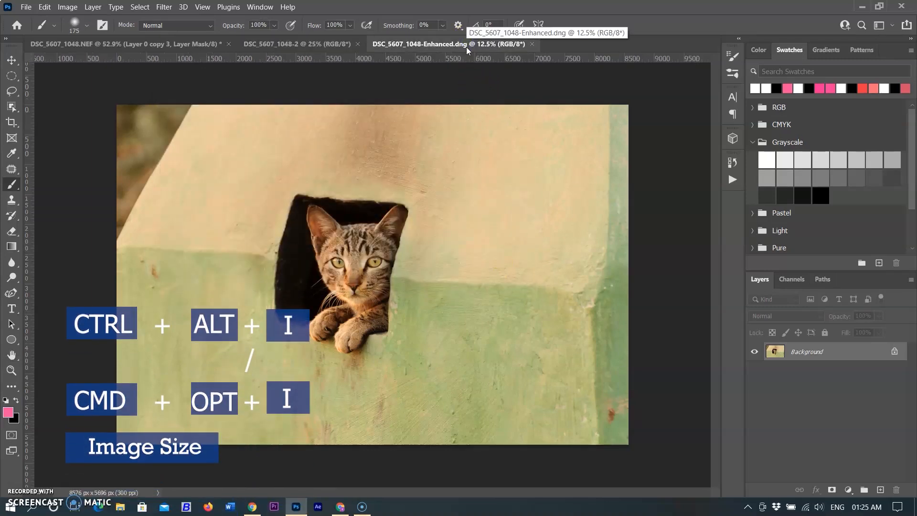
- Check the enhanced photo's 8576 × 5696 px, 300 ppi Image Size and cancel without resizing
key(ctrl+alt+i)
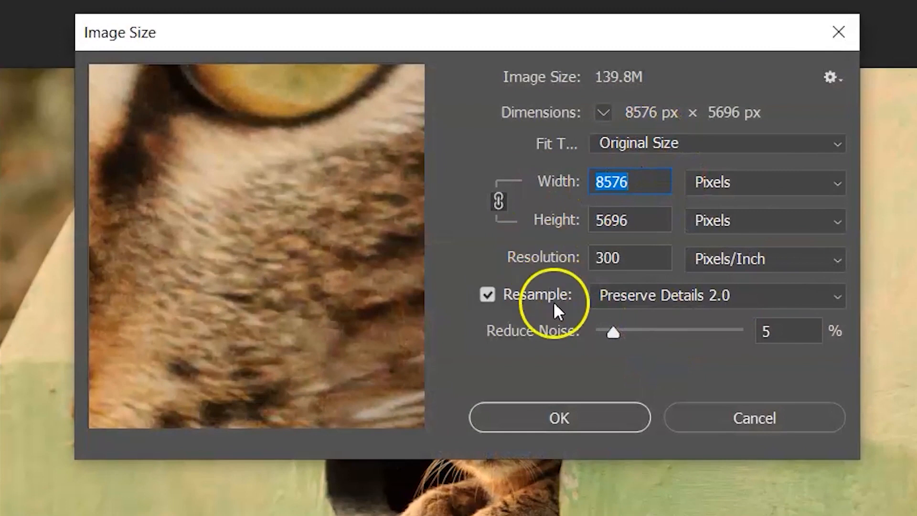
mouse_move(555, 354)
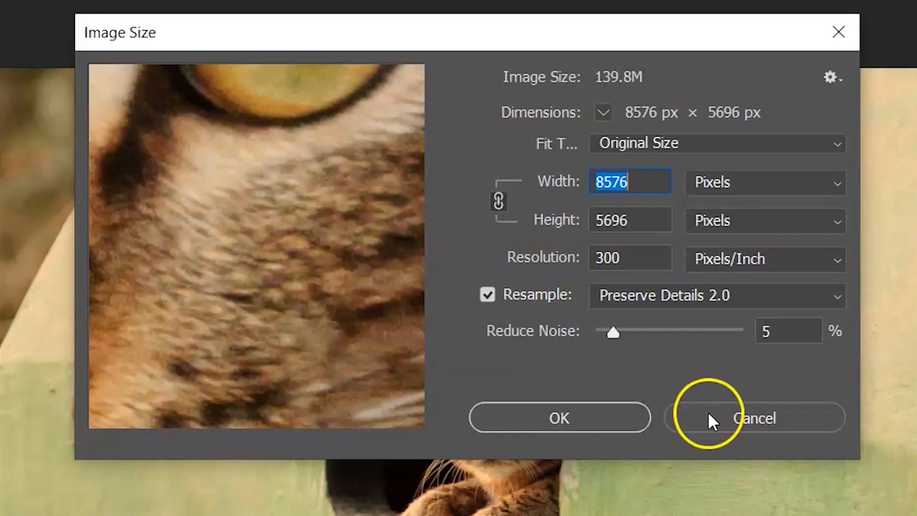
click(754, 417)
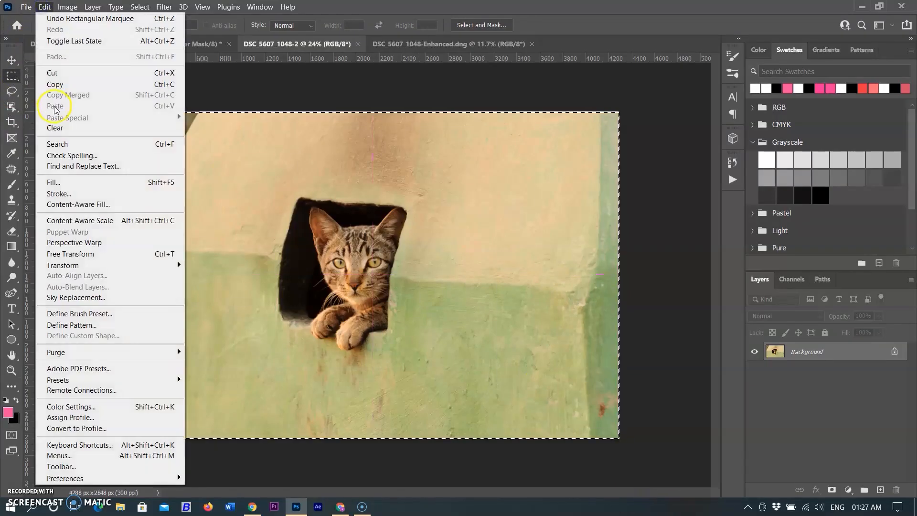
- Switch to the DSC_5607_1048.NEF document with its four-layer stack
click(55, 106)
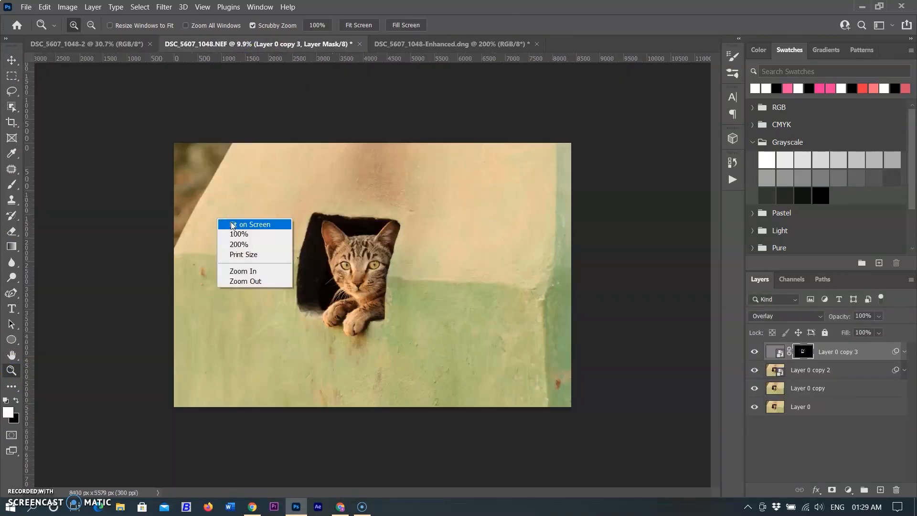
- Compare the cat's eye at 100% and closer between NEF and Enhanced, ending on Enhanced
click(238, 234)
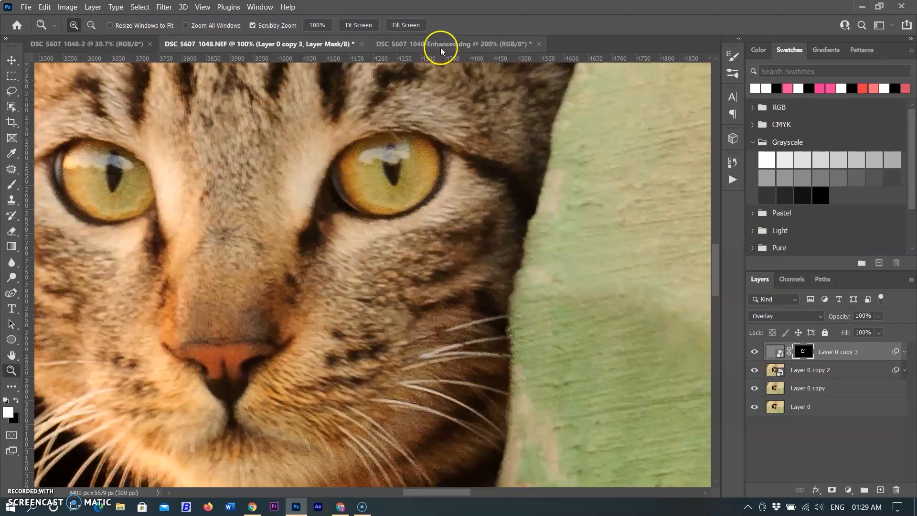
click(458, 44)
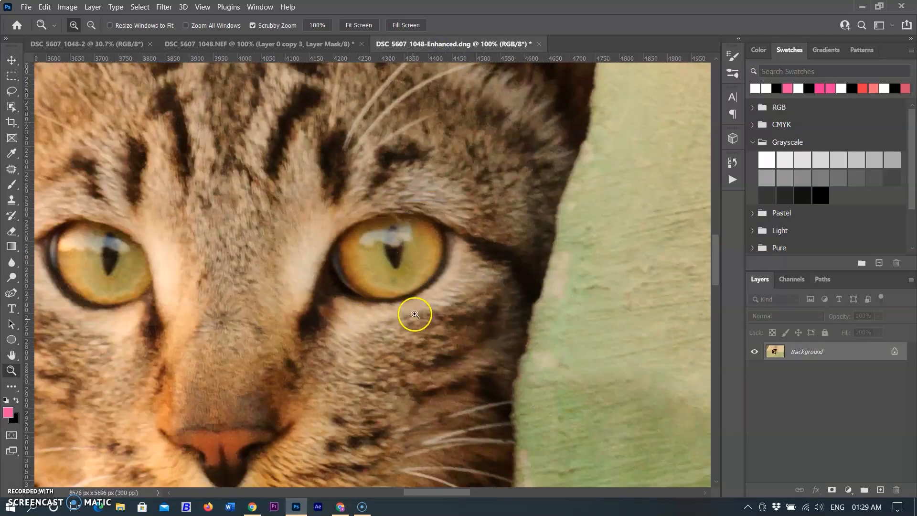
click(257, 44)
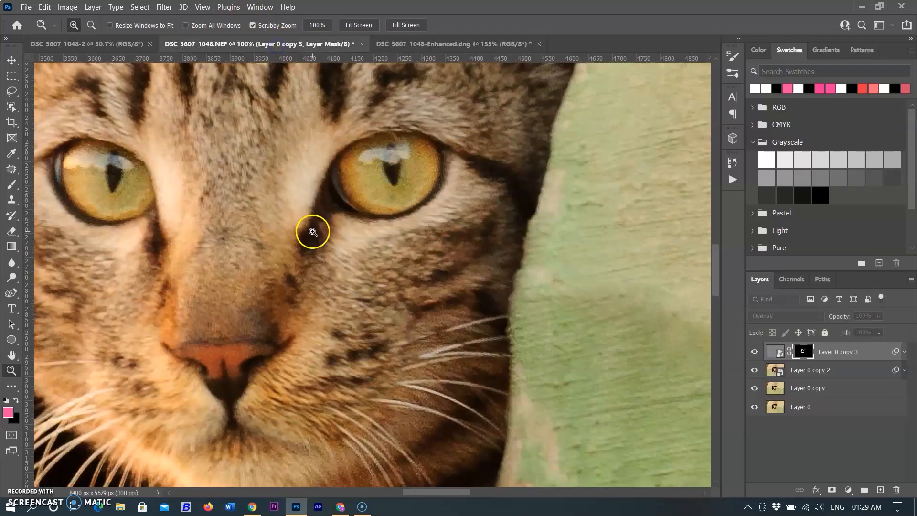
click(312, 232)
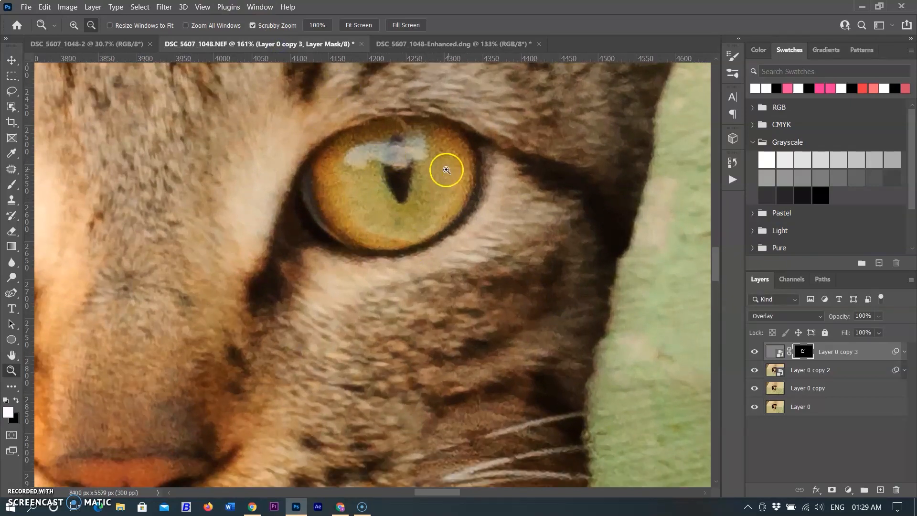
click(450, 43)
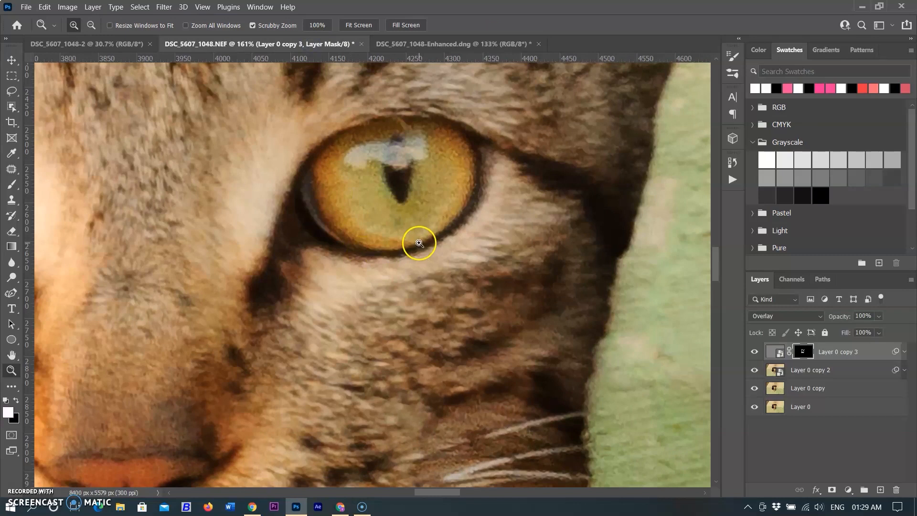
click(458, 44)
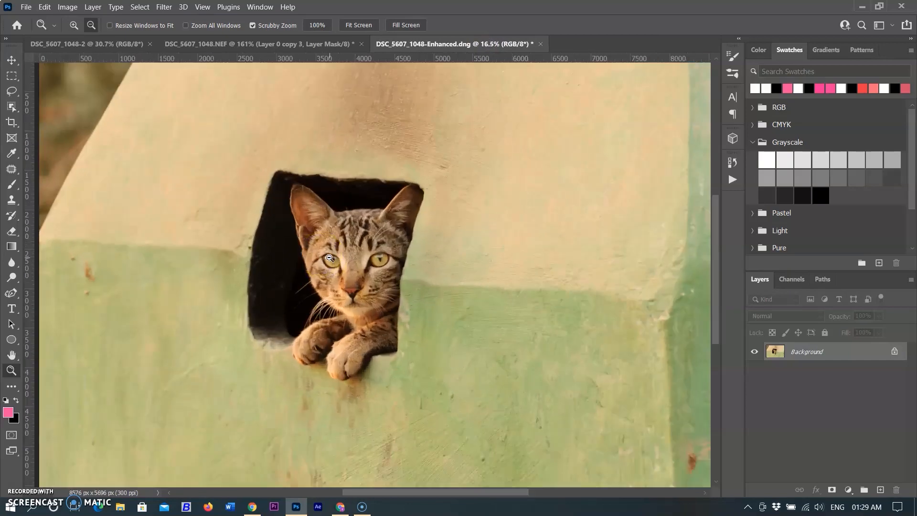
- Crop the Enhanced cat DNG tightly to 5785 × 3922 px and confirm the size
click(10, 122)
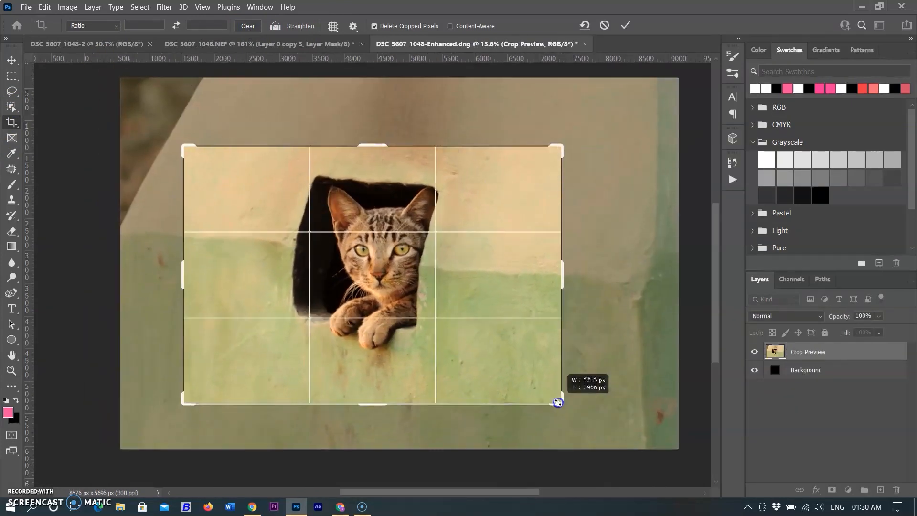
click(626, 25)
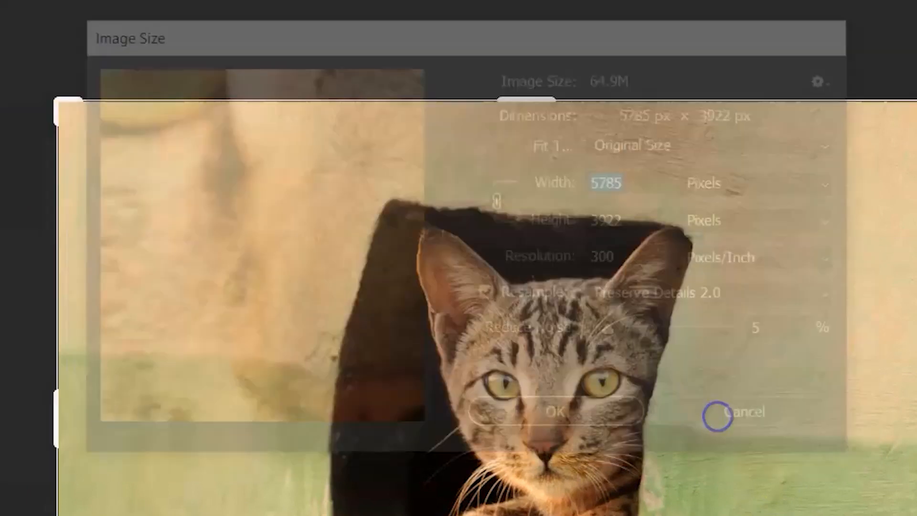
click(738, 411)
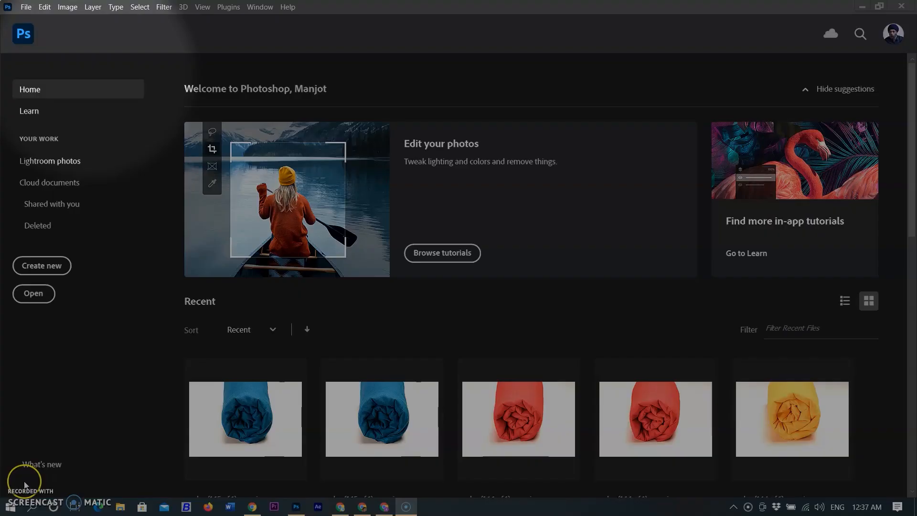
- Set Camera Raw JPEG and TIFF handling to 'Automatically open all supported'
click(44, 6)
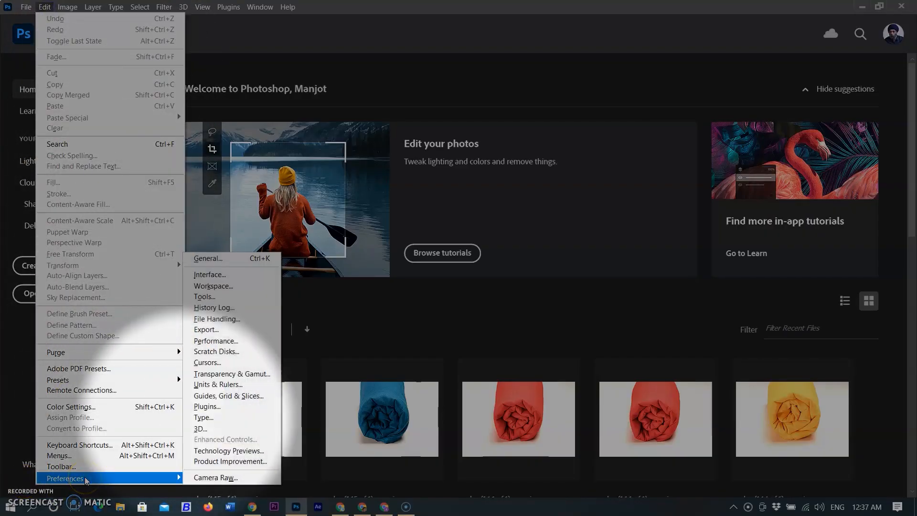
mouse_move(217, 319)
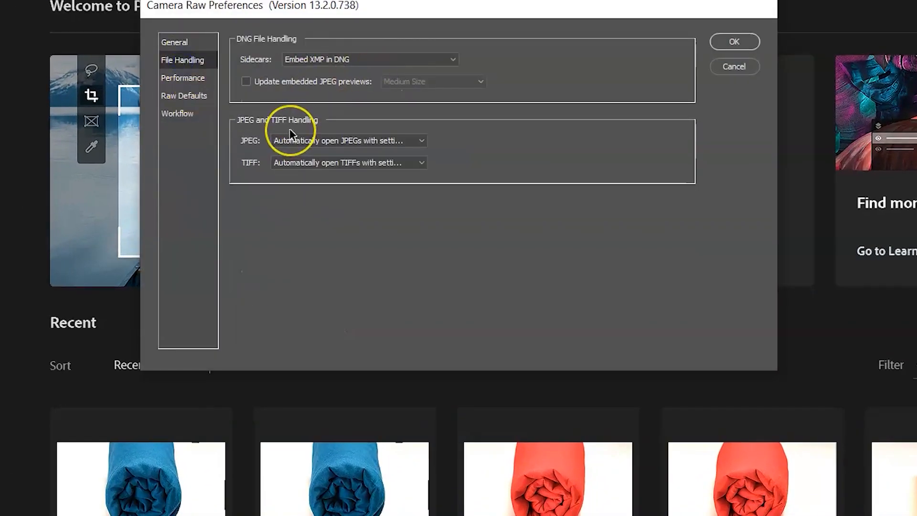
click(349, 163)
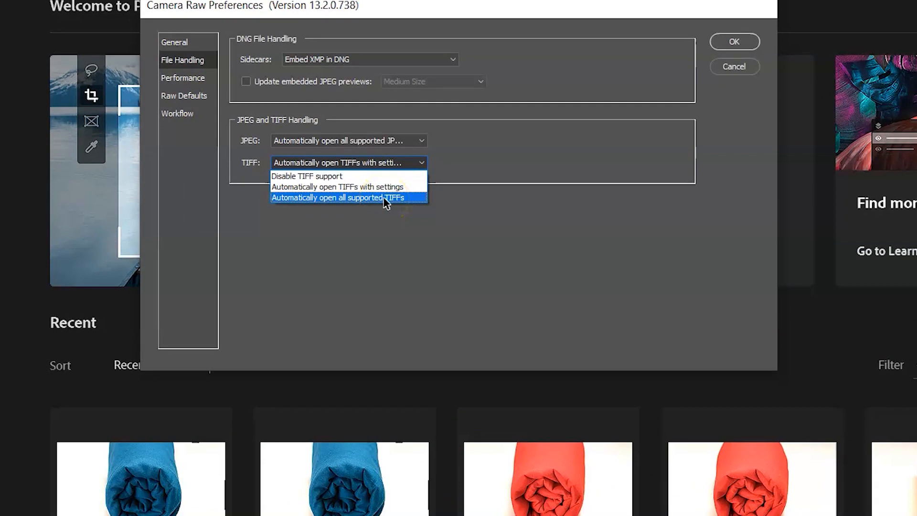
click(734, 41)
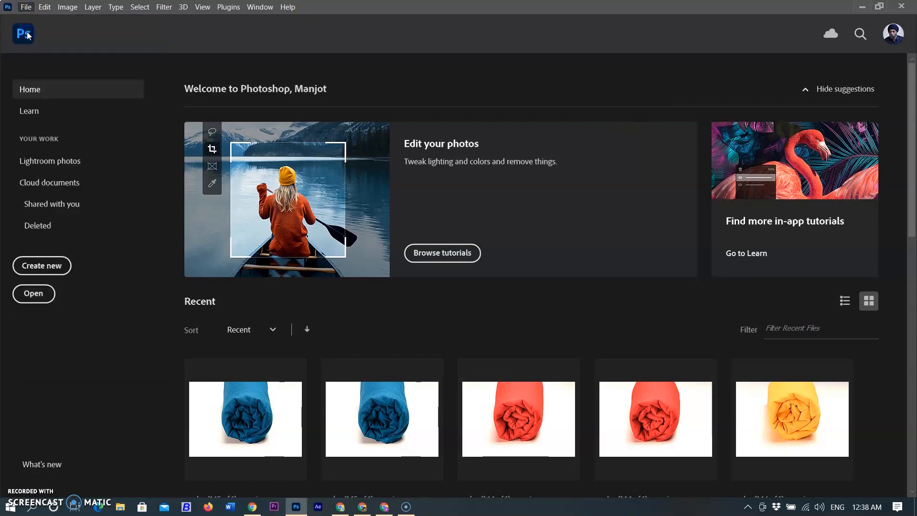
- Open the headscarf portrait JPEG, Super Resolution enhance it, and open both versions
click(33, 294)
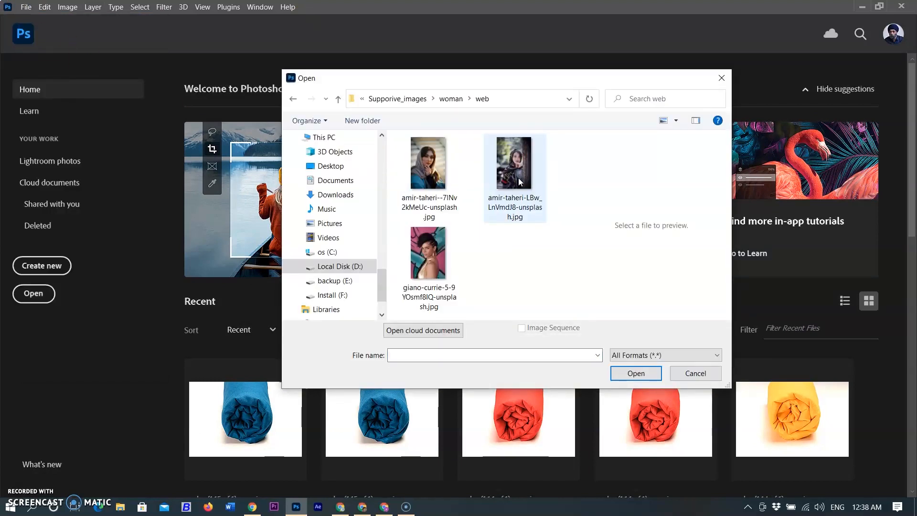
click(694, 374)
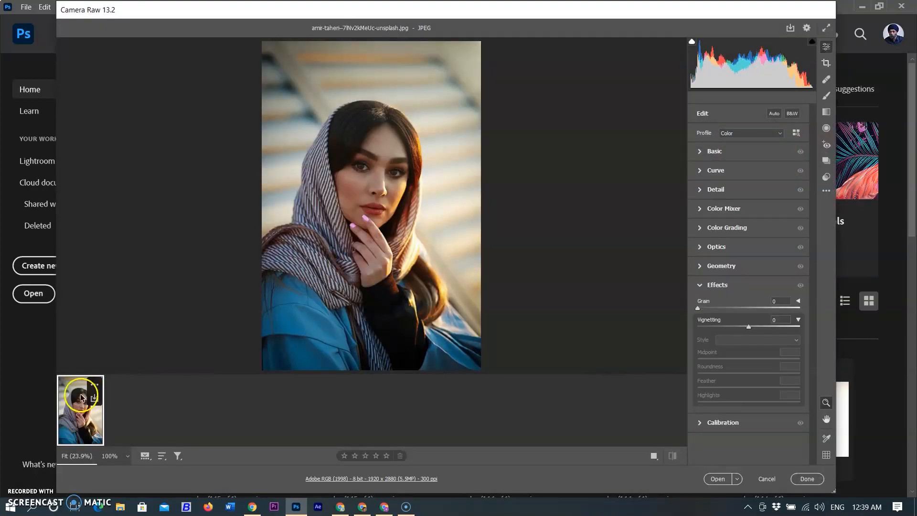
right_click(81, 409)
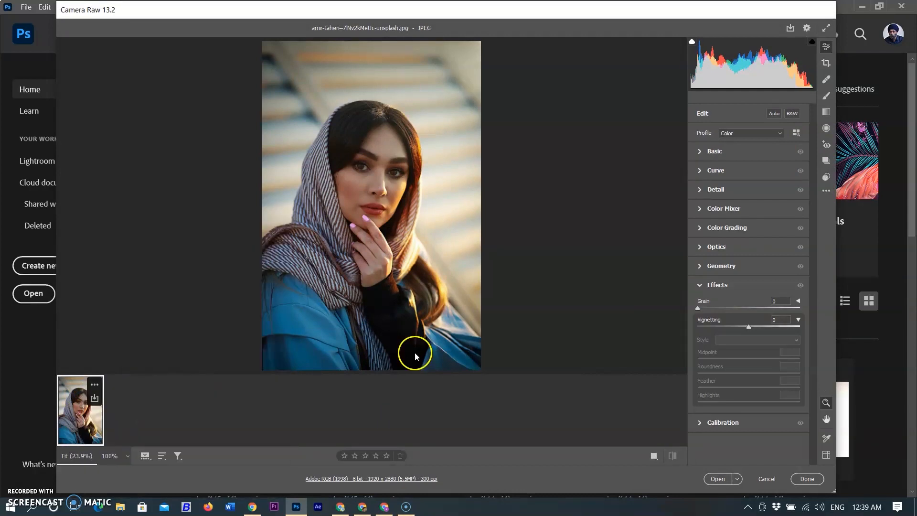
click(578, 317)
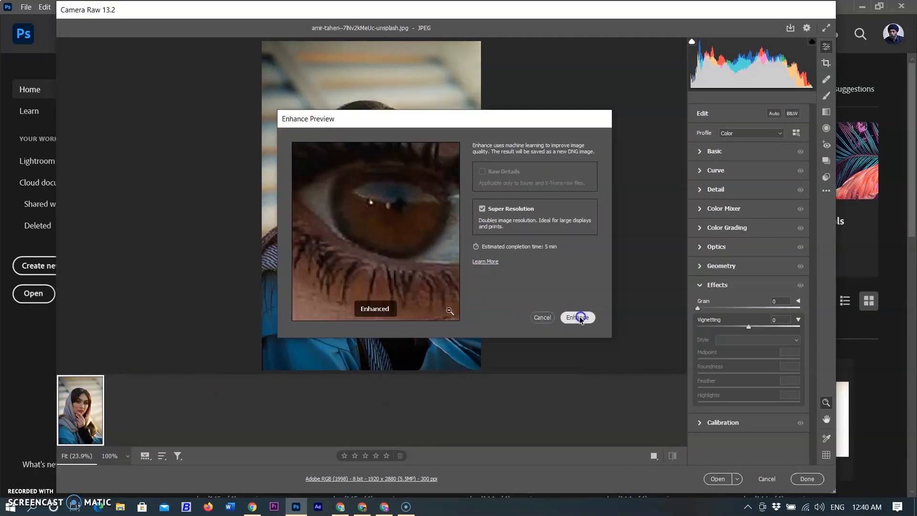
click(576, 317)
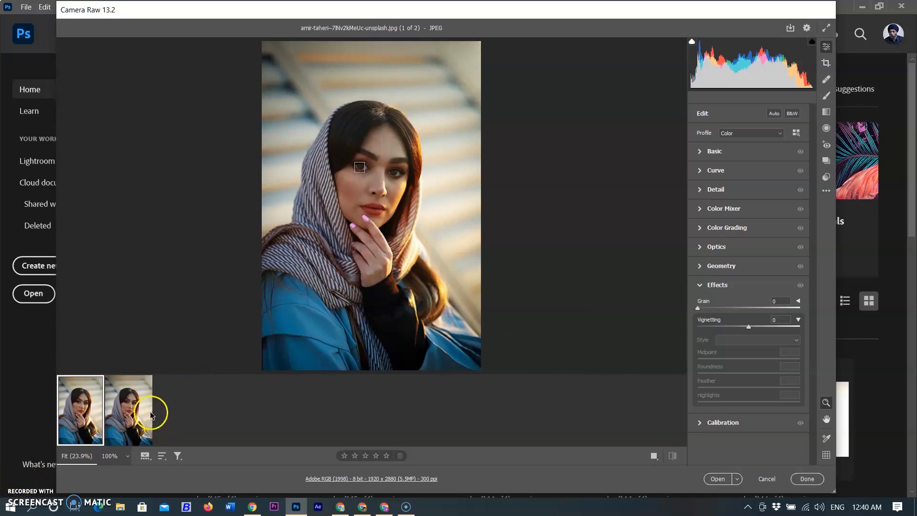
click(128, 410)
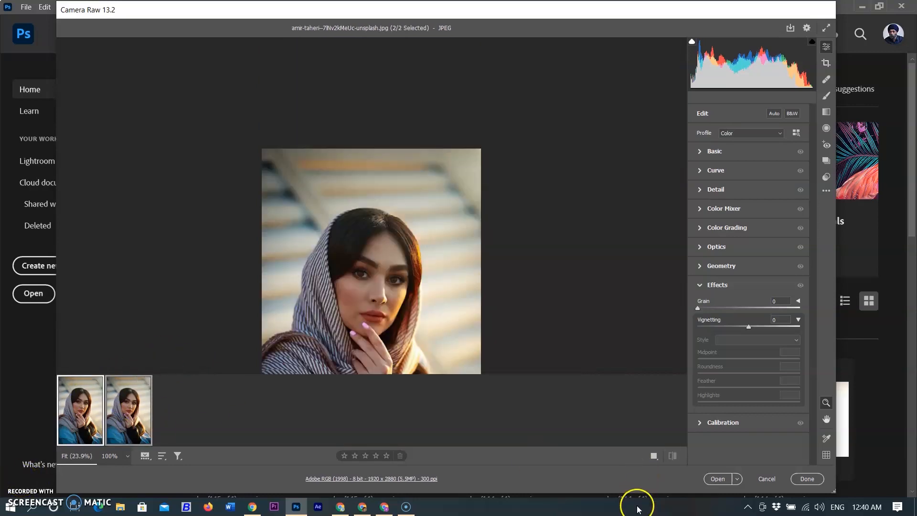
click(717, 479)
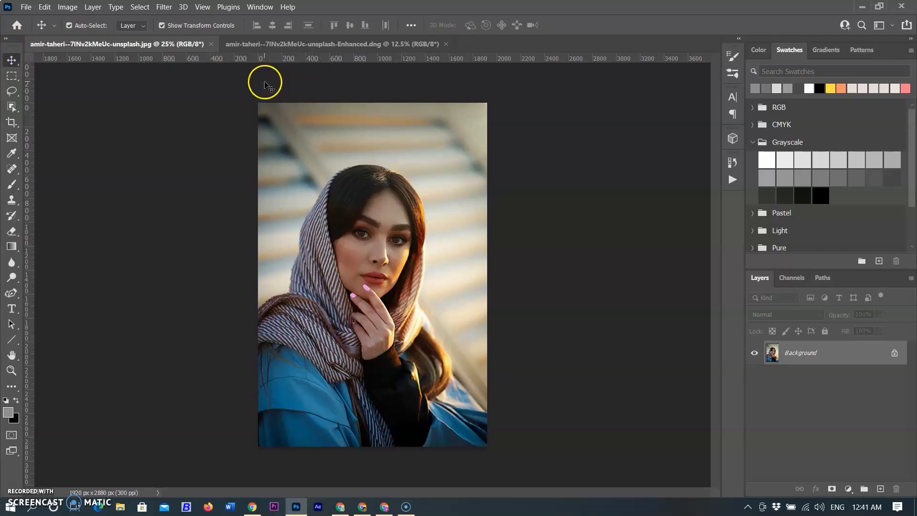
- Check the portrait's zoom, then tile the original and enhanced documents horizontally
click(11, 370)
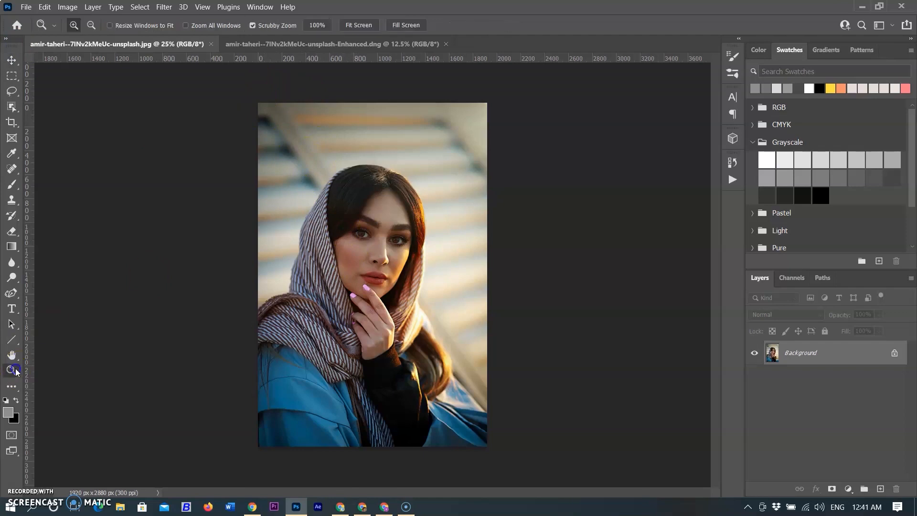
right_click(373, 276)
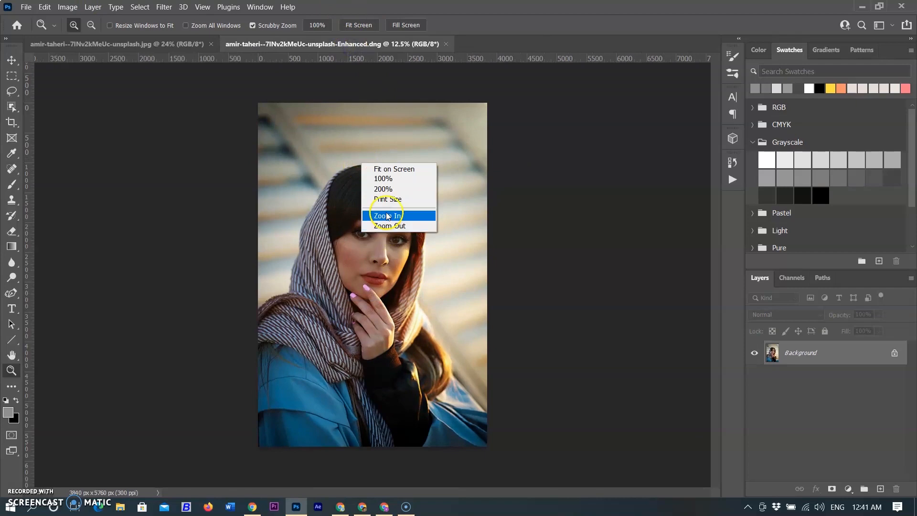
click(260, 6)
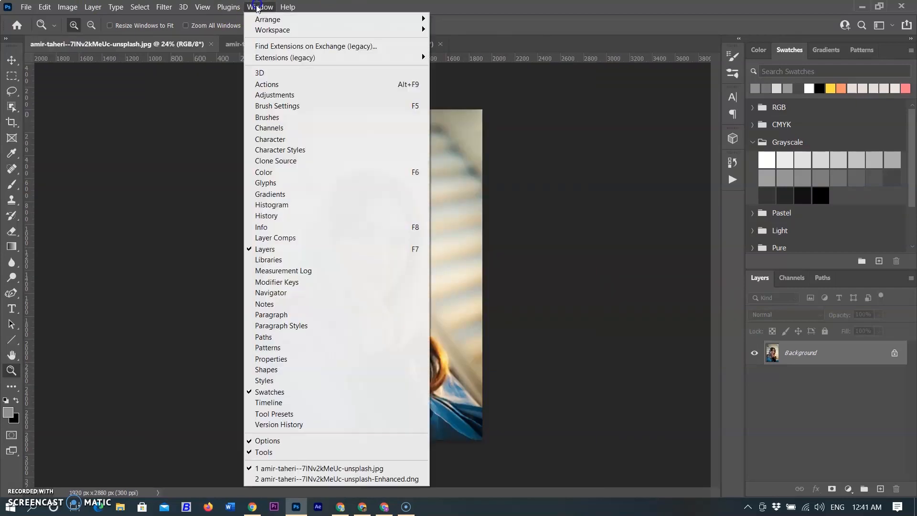
mouse_move(268, 19)
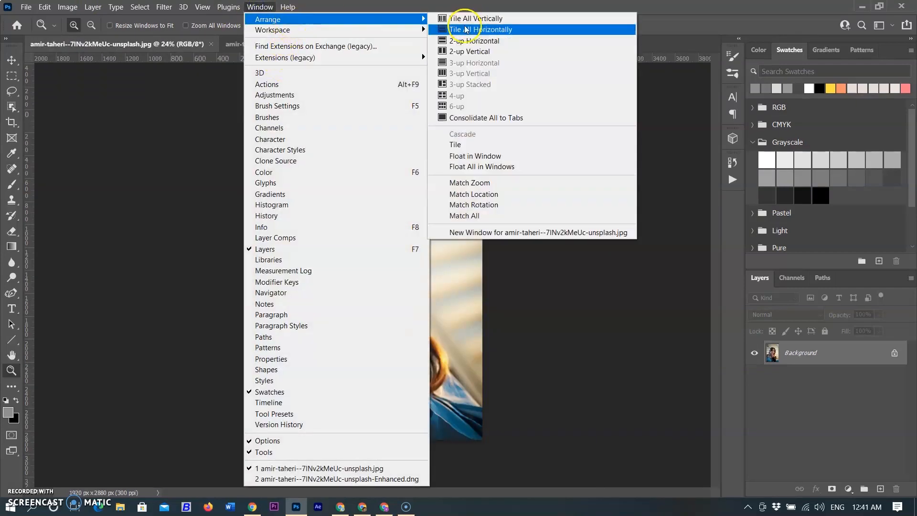
click(477, 18)
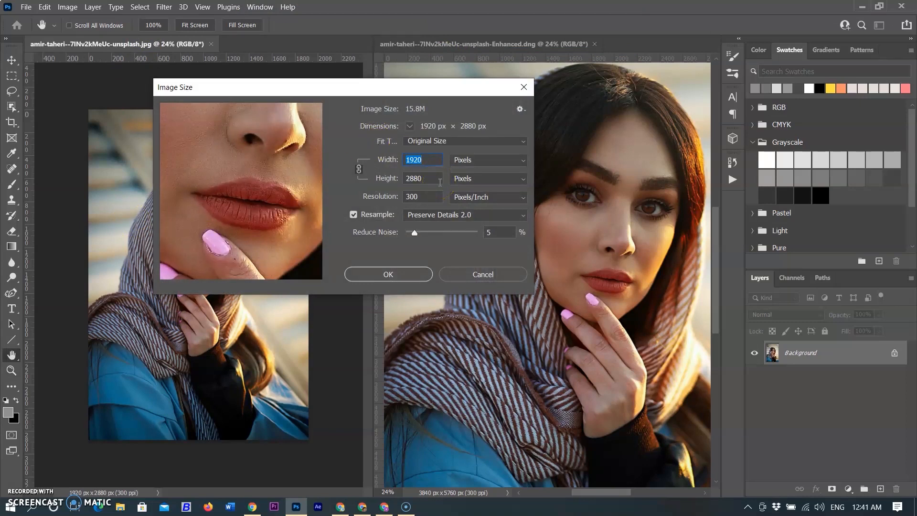
mouse_move(423, 197)
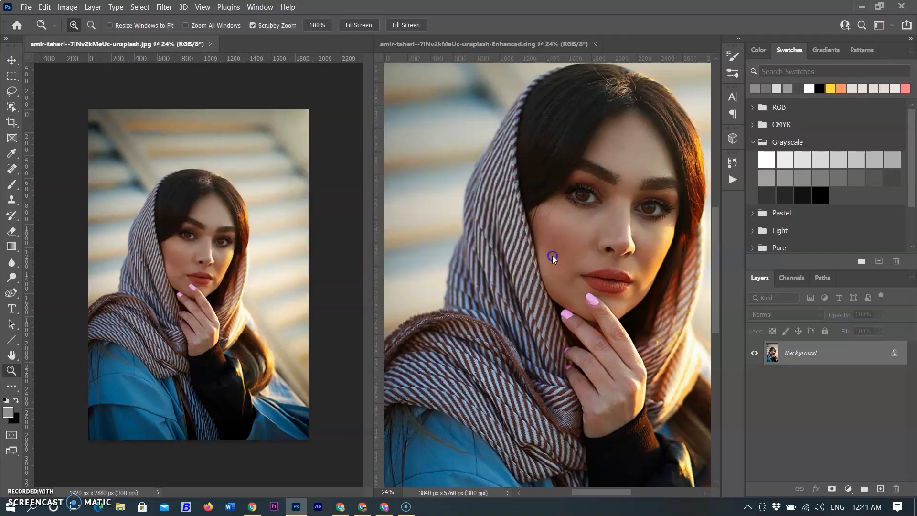
click(67, 6)
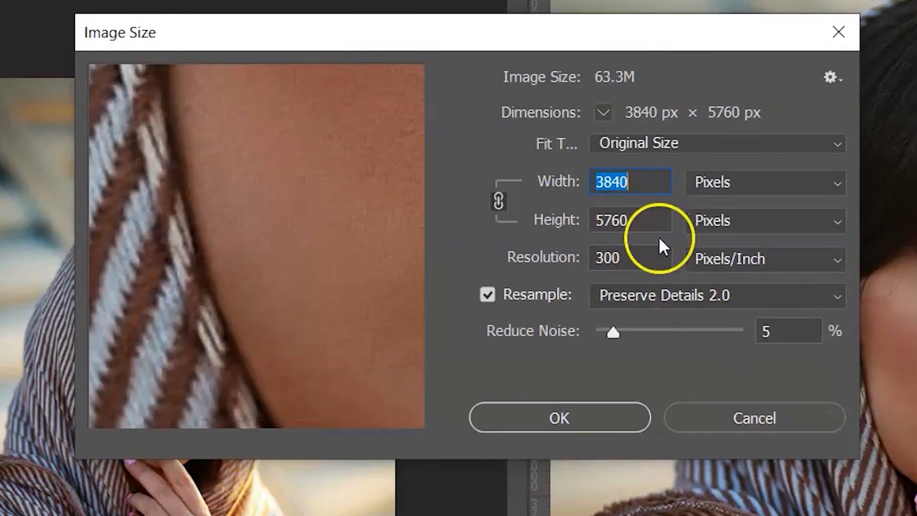
click(629, 182)
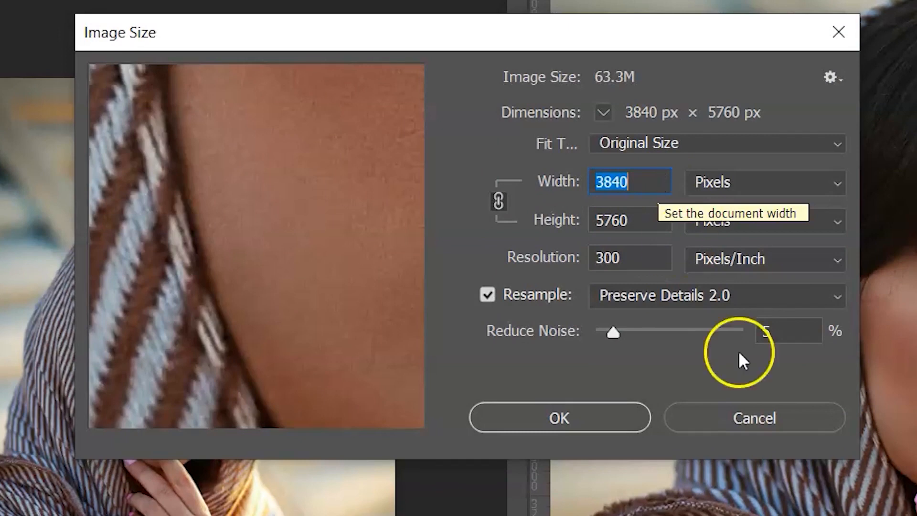
click(559, 418)
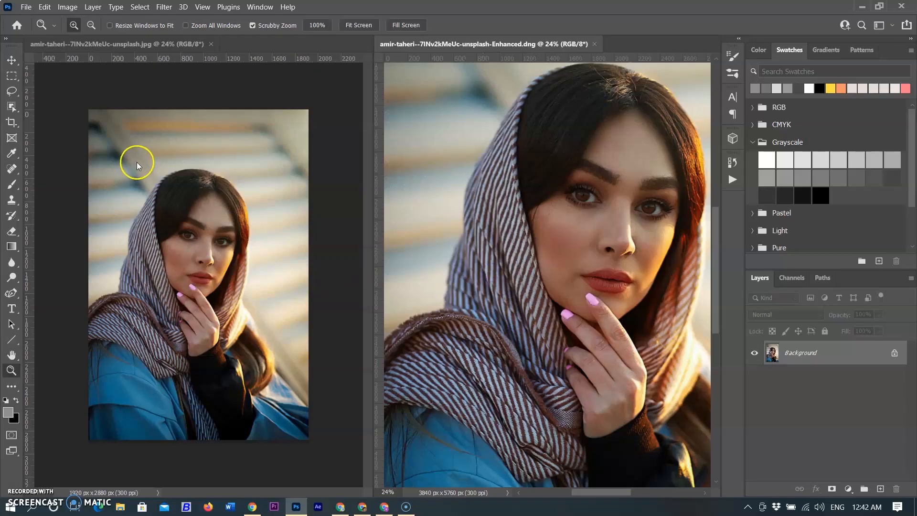
- View both portraits at 200%, pan the enhanced one to the eye, zoom the original further
right_click(138, 162)
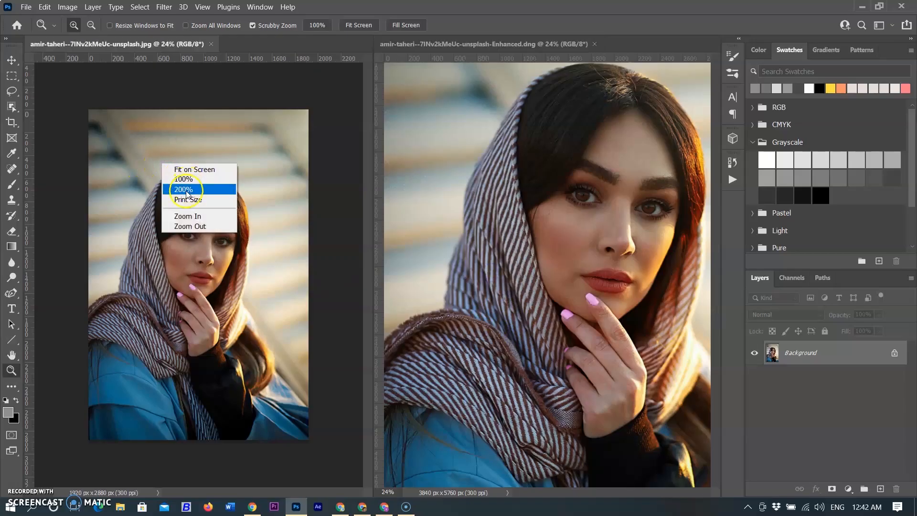
click(184, 189)
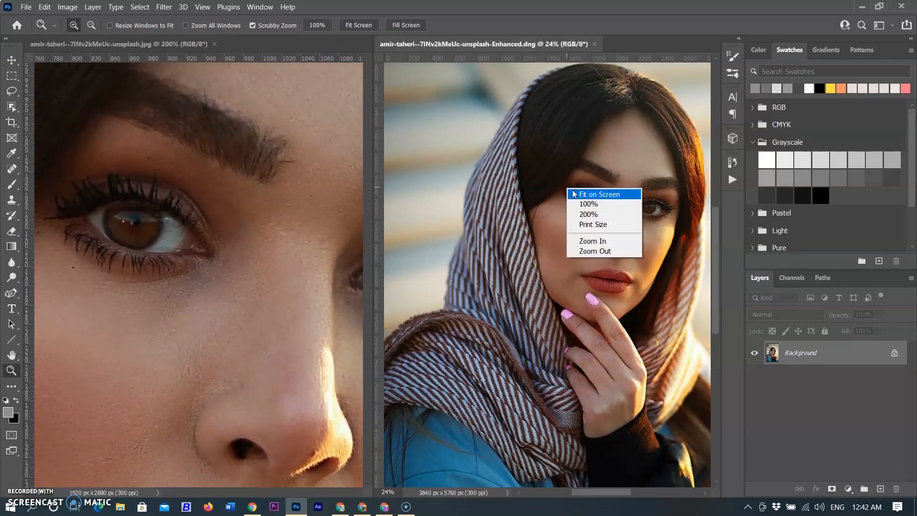
click(588, 214)
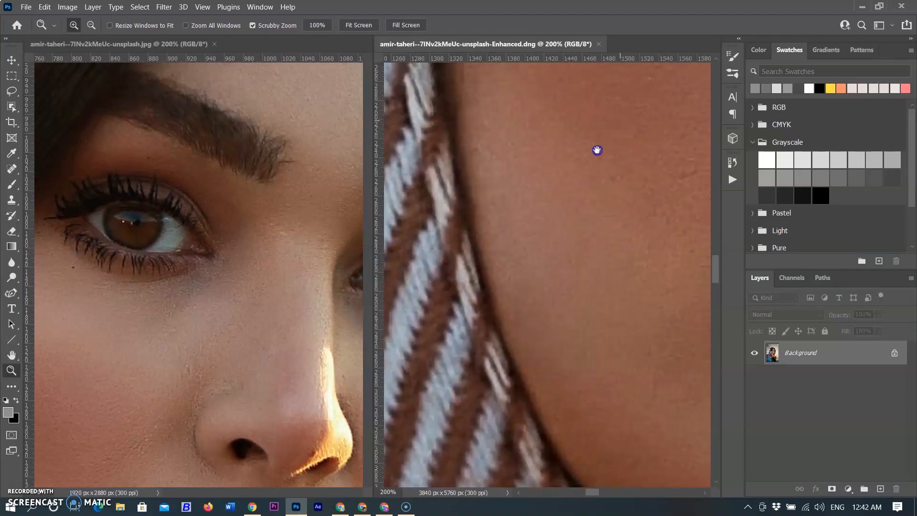
drag(597, 151, 537, 433)
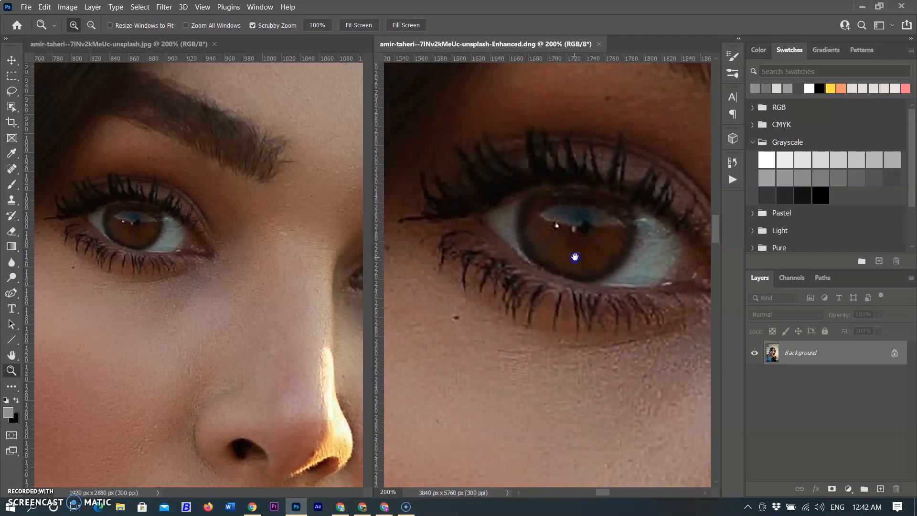
click(139, 234)
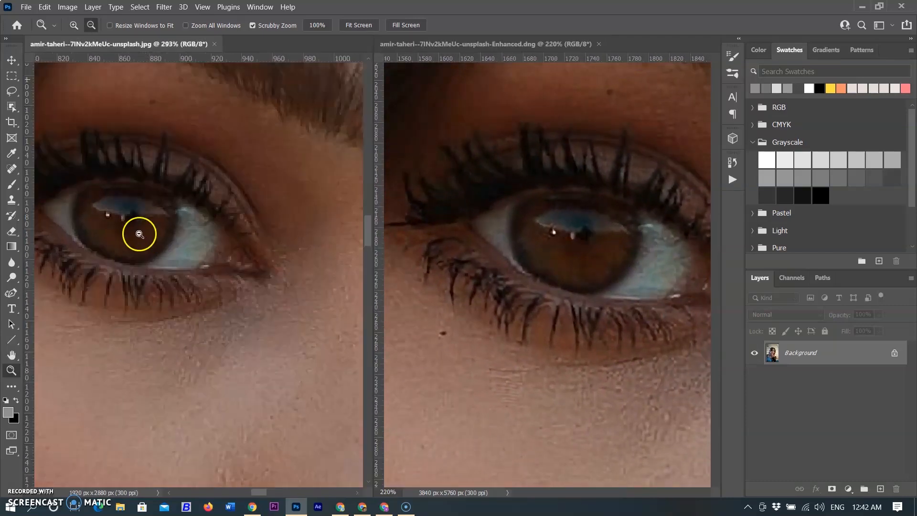
click(139, 234)
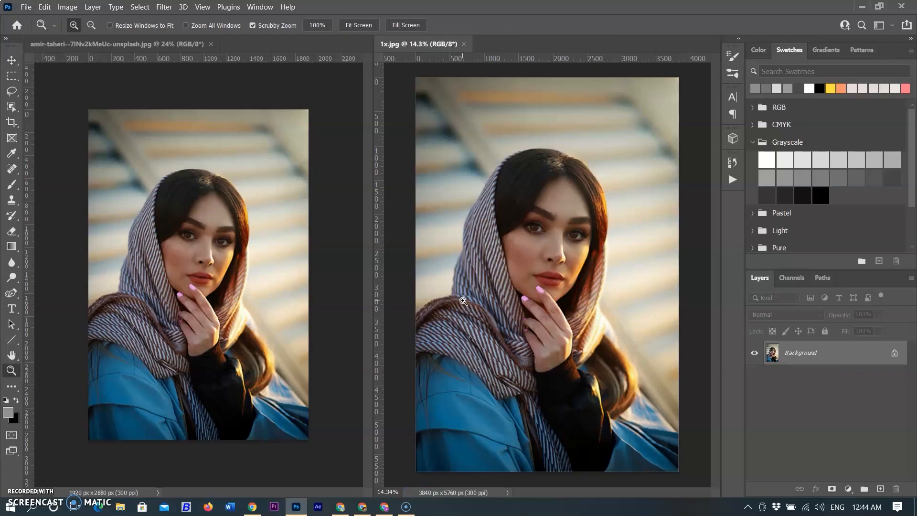
mouse_move(8, 484)
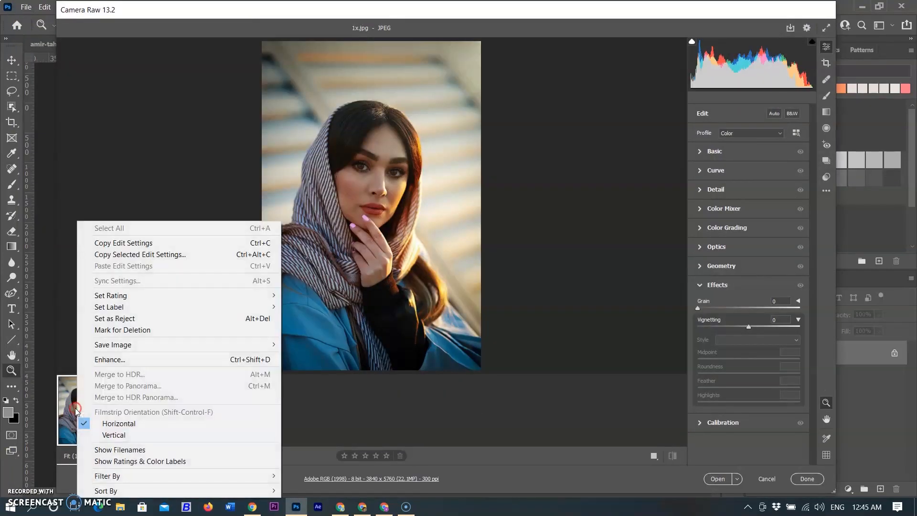
mouse_move(141, 254)
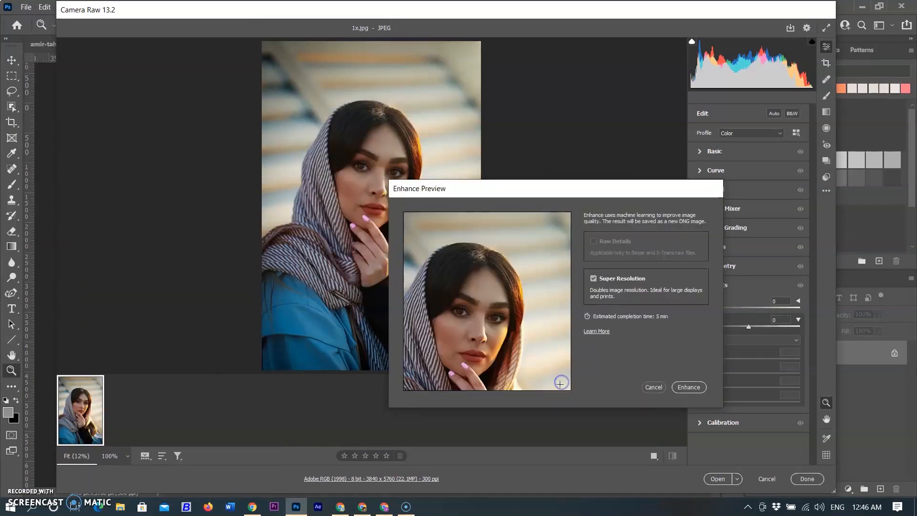
- Begin enhancing 1x.jpg with Super Resolution via its Camera Raw filmstrip thumbnail
click(689, 387)
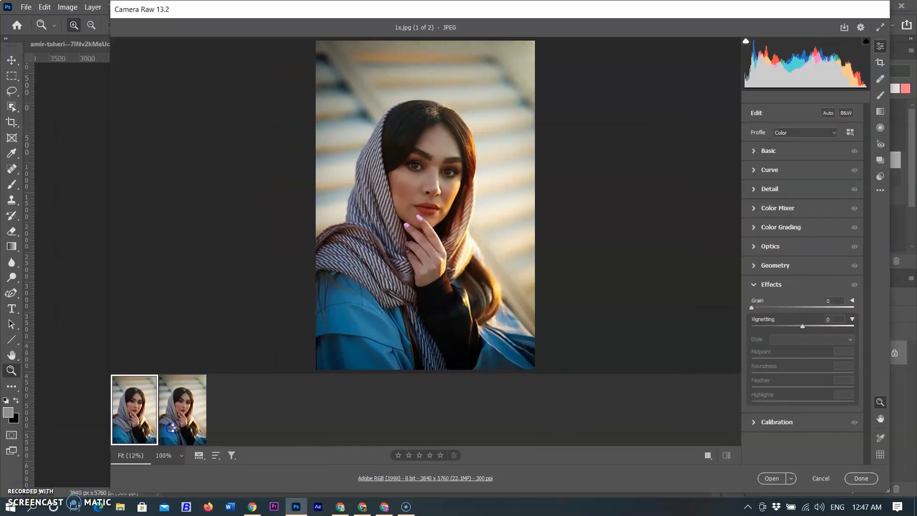
right_click(182, 409)
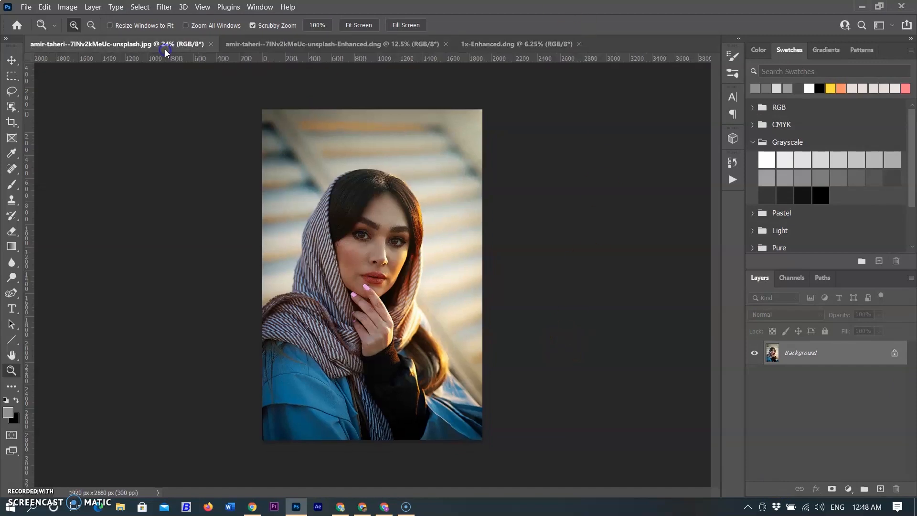
- Set each portrait's zoom, twice-enhanced at print size, and arrange the windows 3-up vertically
click(516, 44)
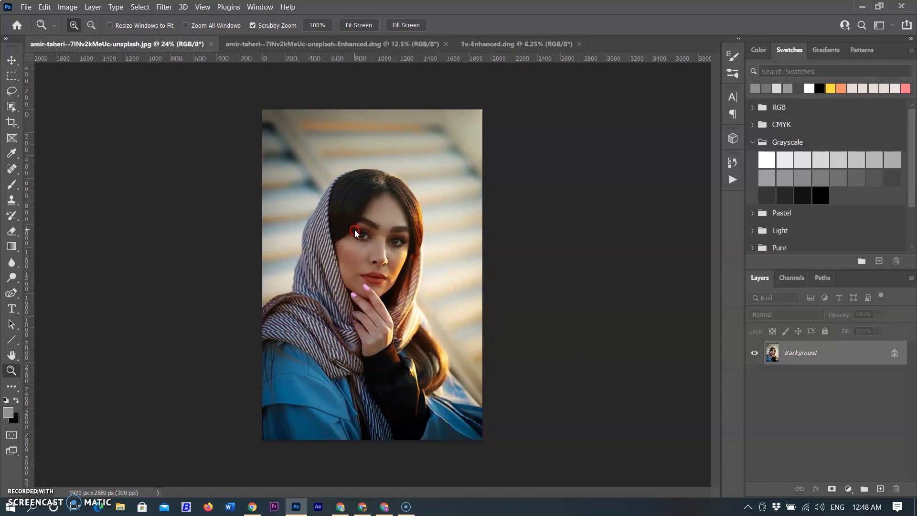
right_click(354, 234)
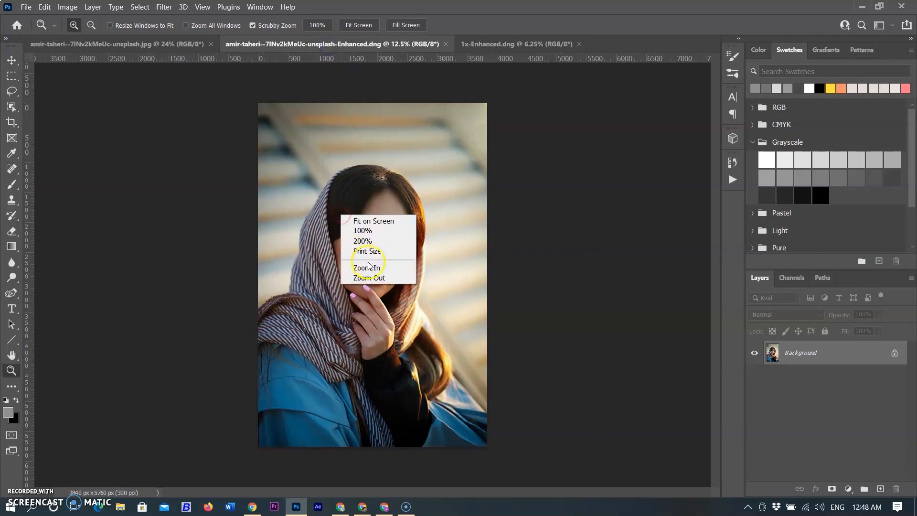
click(367, 268)
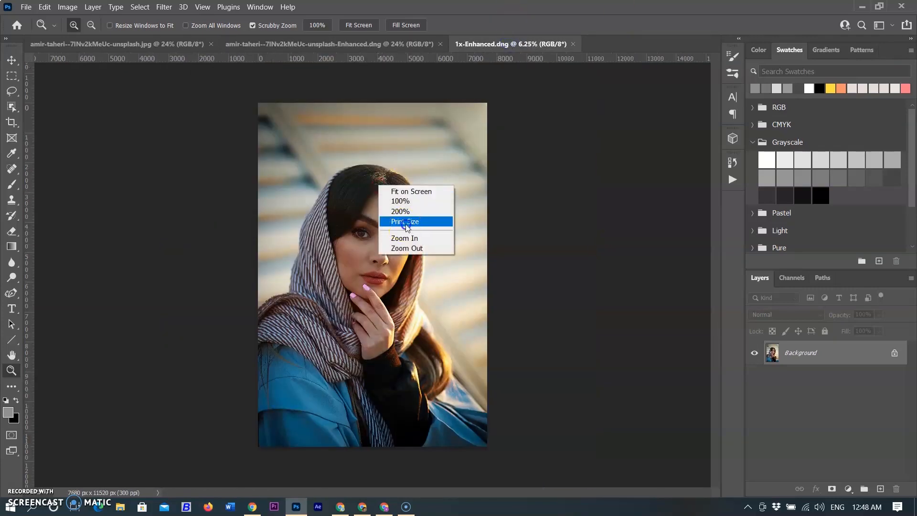
click(404, 222)
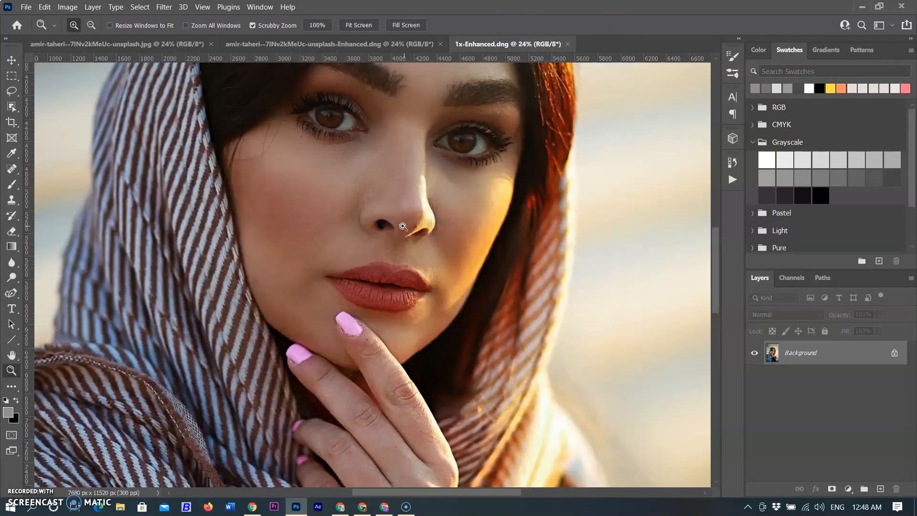
click(260, 7)
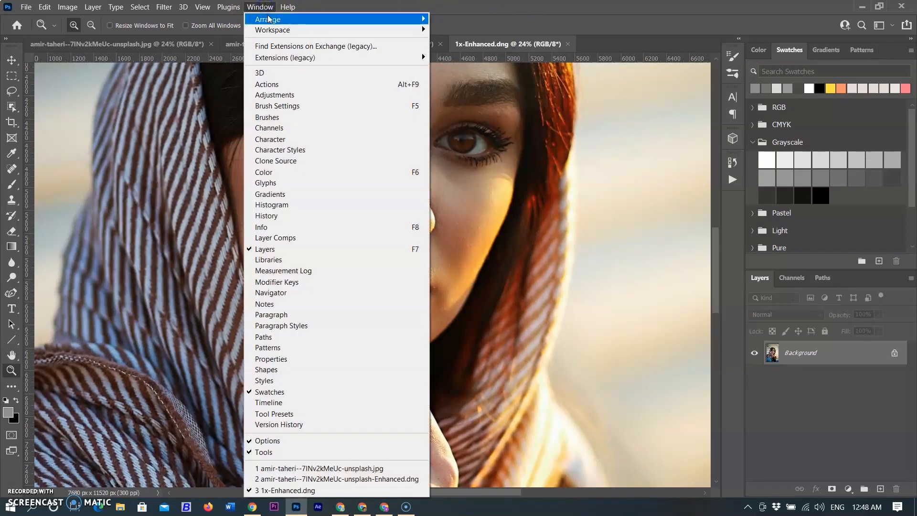
mouse_move(268, 19)
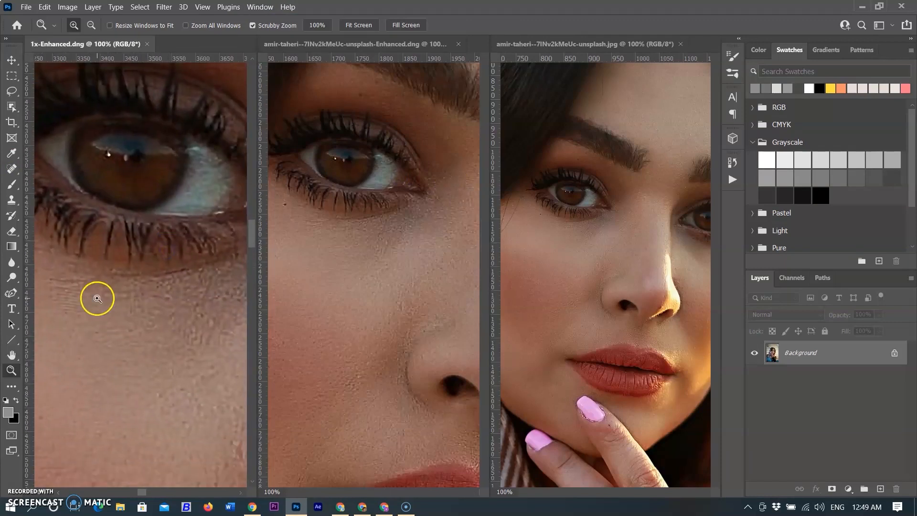
mouse_move(141, 289)
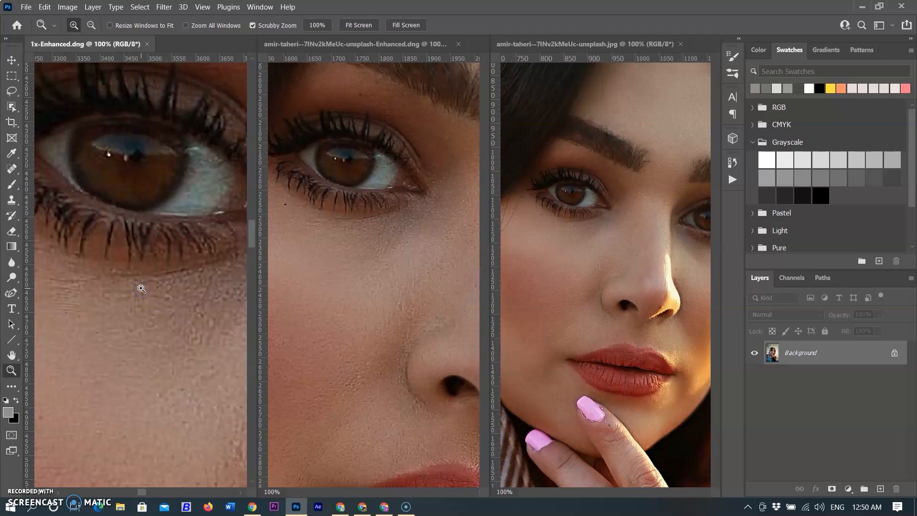
click(67, 7)
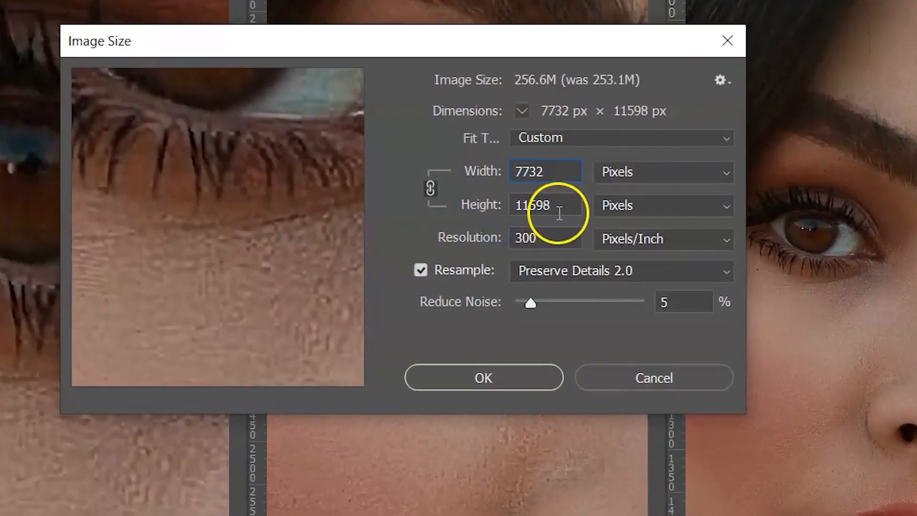
click(620, 138)
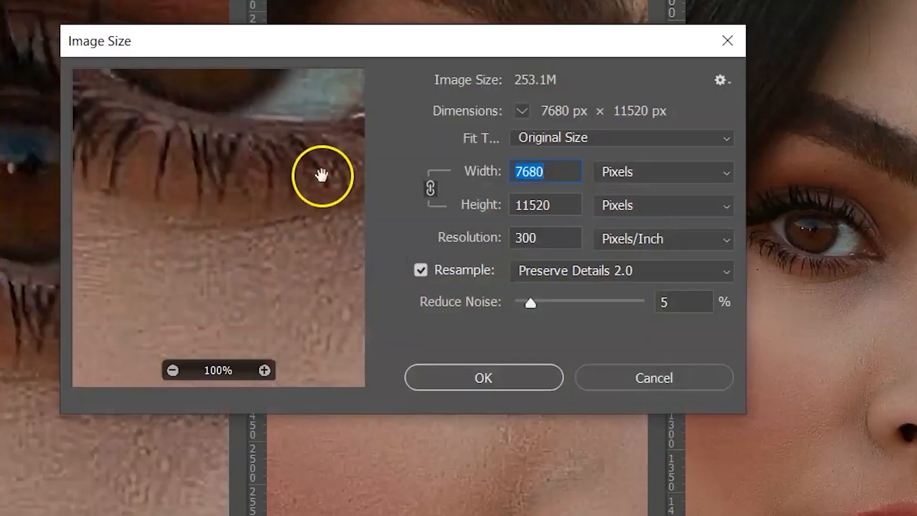
click(544, 205)
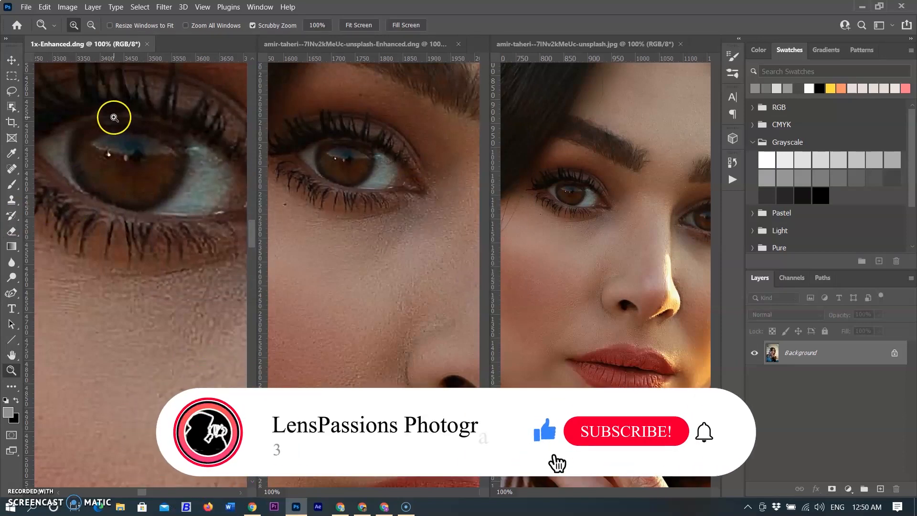
right_click(114, 117)
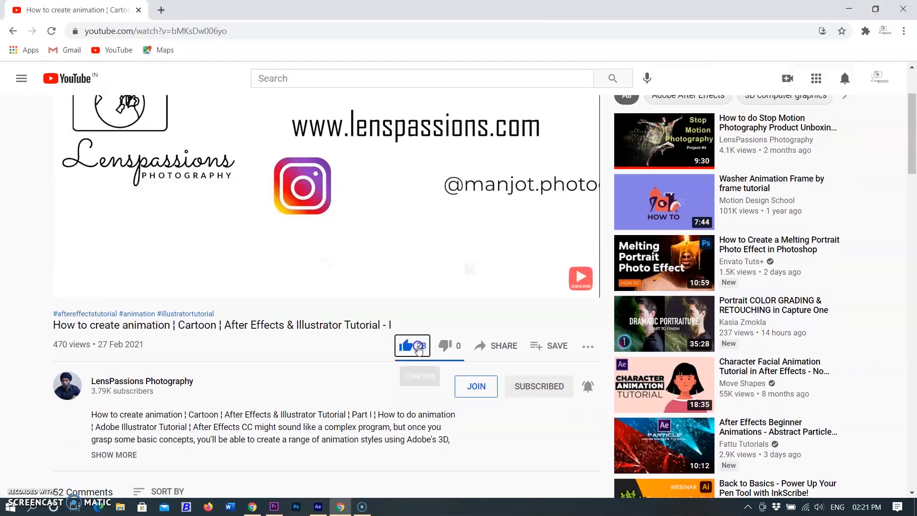
- Open the share dialog for the LensPassions Photography tutorial video on YouTube
click(408, 346)
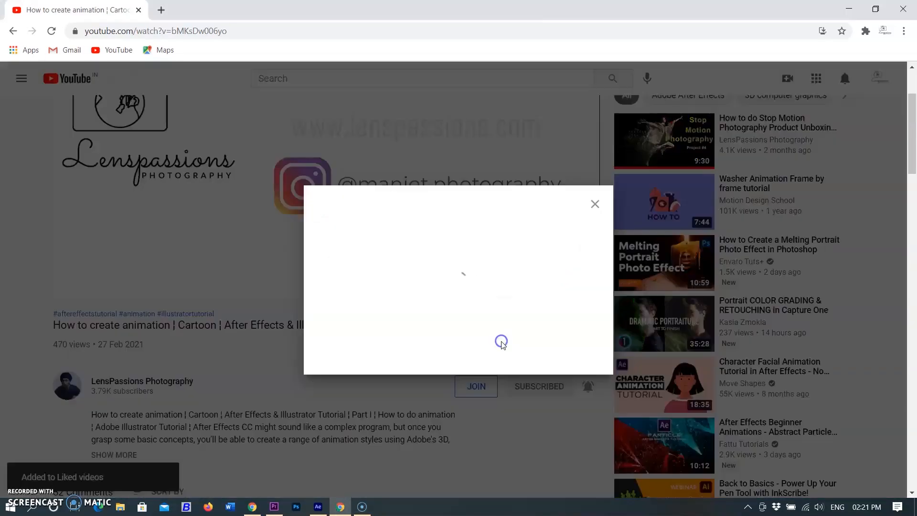